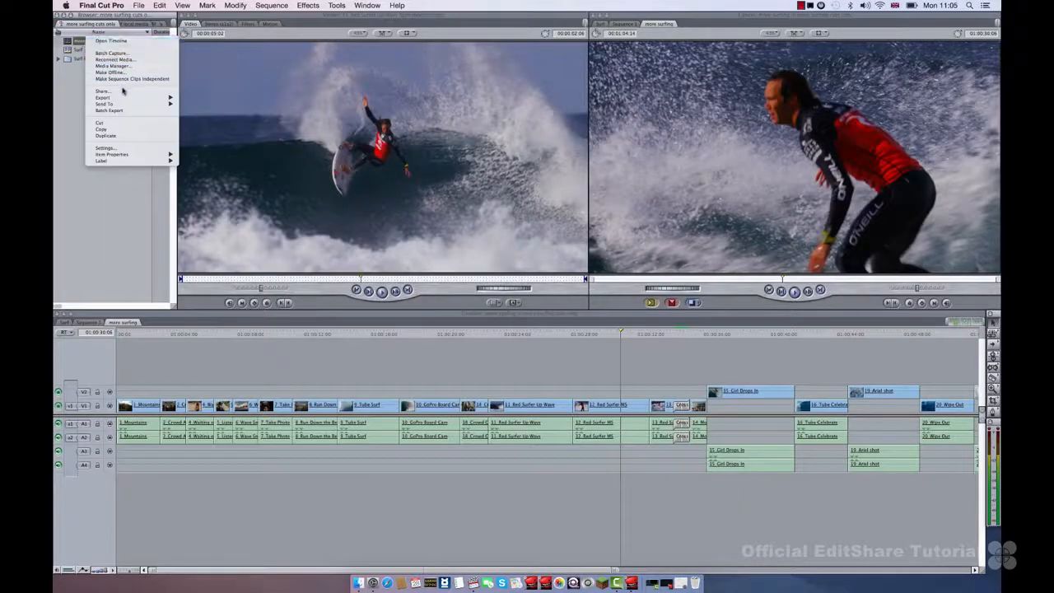
Step: Export the sequence as Apple XML Interchange v5 named 'more surfing' on the Desktop, replacing the existing file
left_click(102, 97)
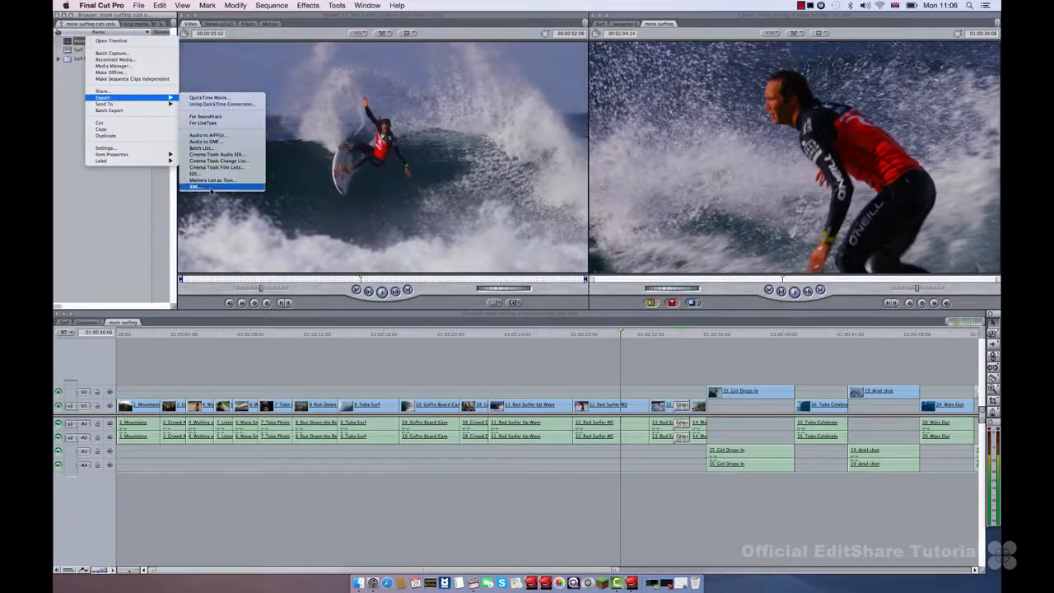
left_click(196, 185)
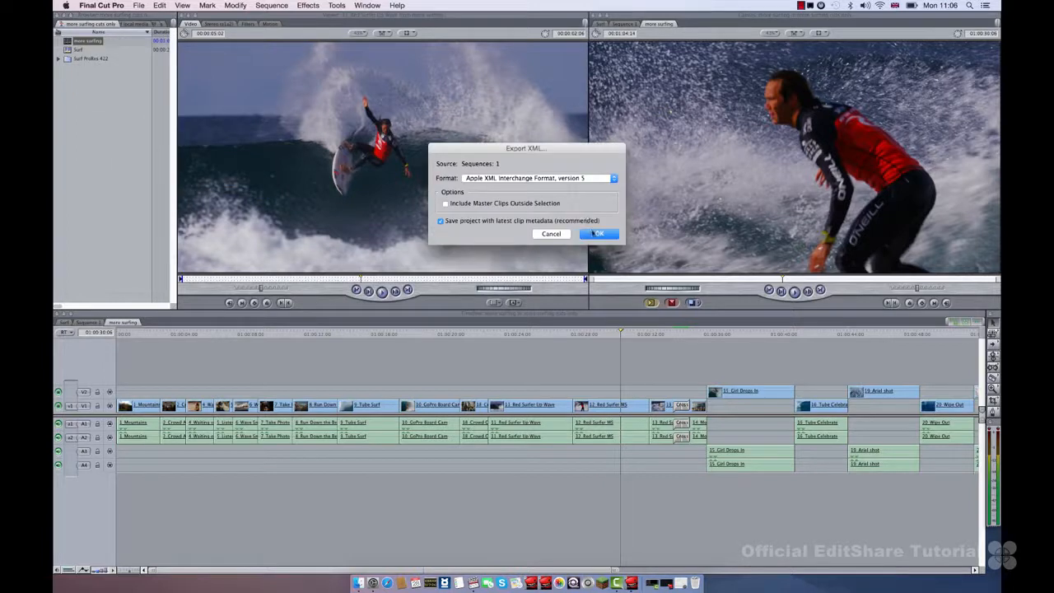
left_click(600, 234)
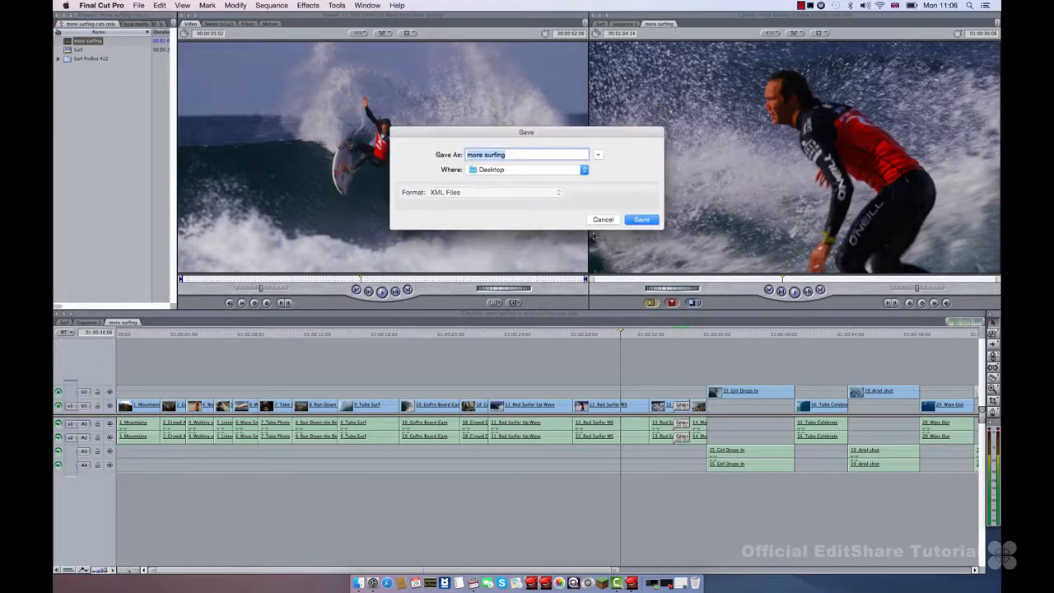
left_click(642, 219)
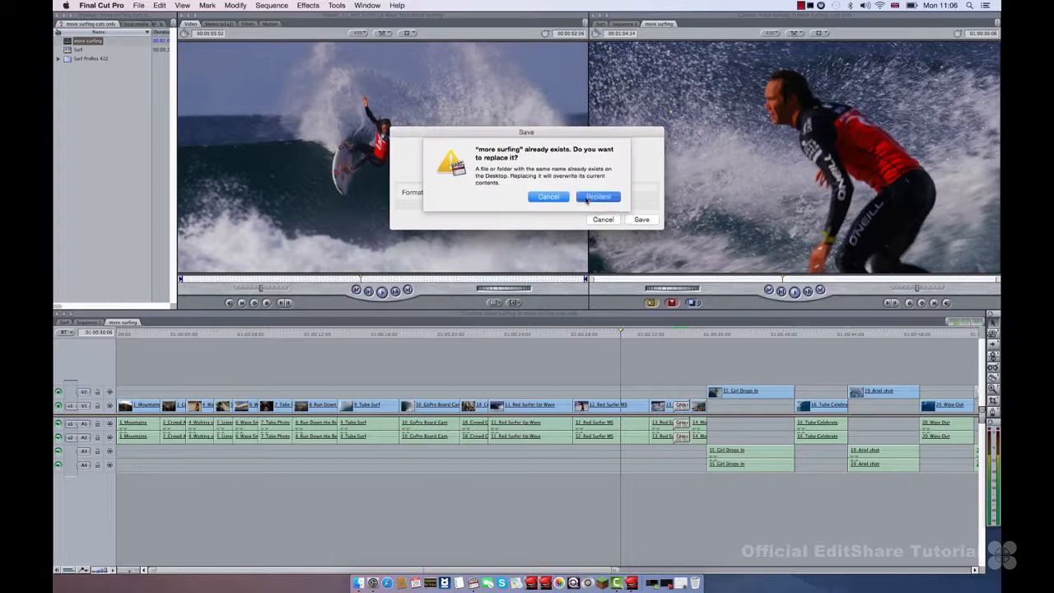
left_click(598, 196)
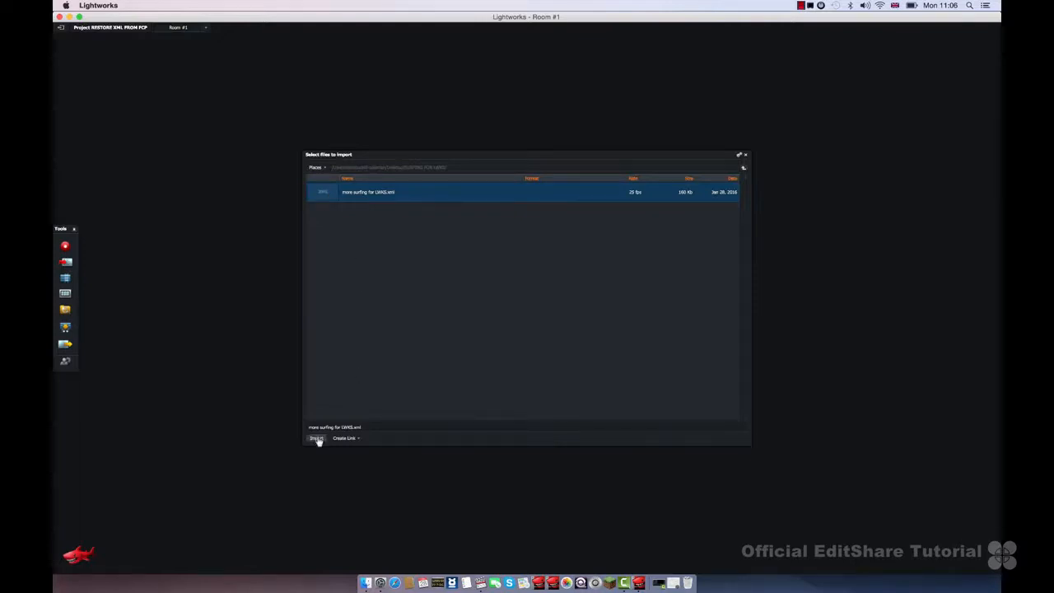
Step: Import the selected more surfing XML edit into the Lightworks project
left_click(317, 438)
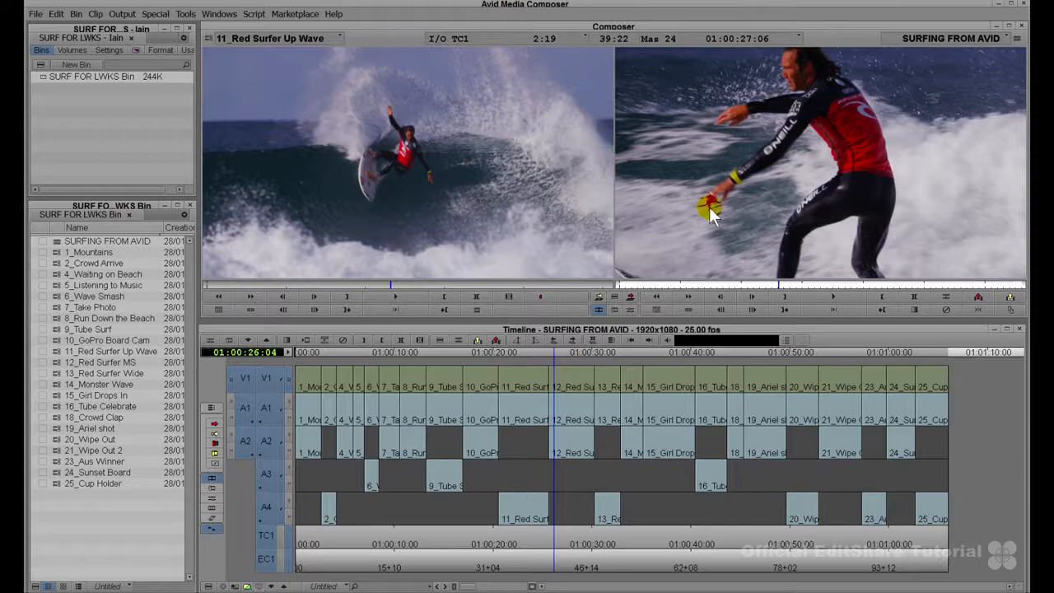
mouse_move(712, 211)
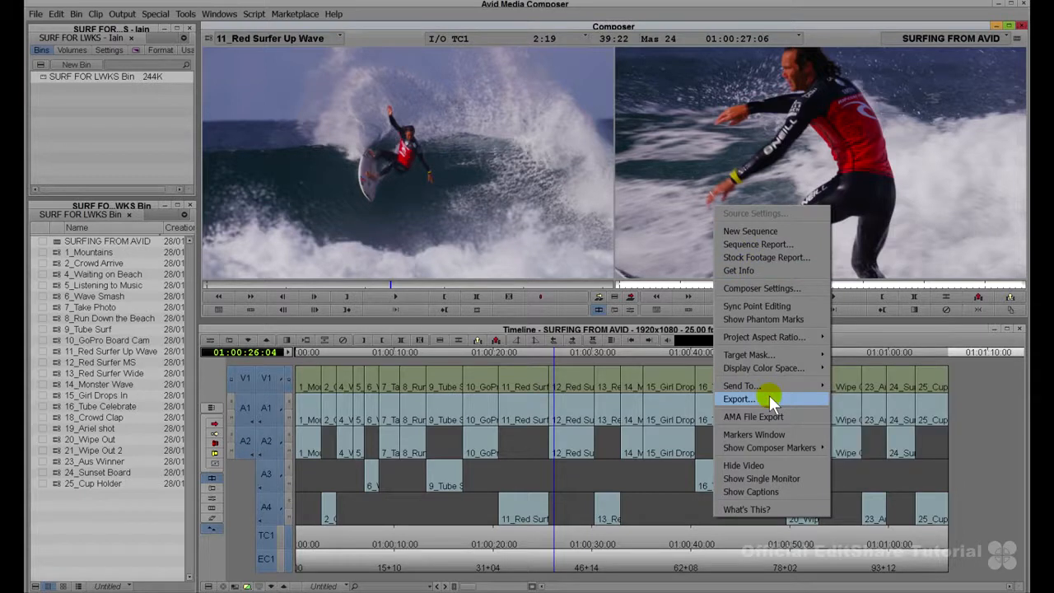
Step: Export the sequence from the record monitor as SURFING FROM AVID.aaf
left_click(738, 399)
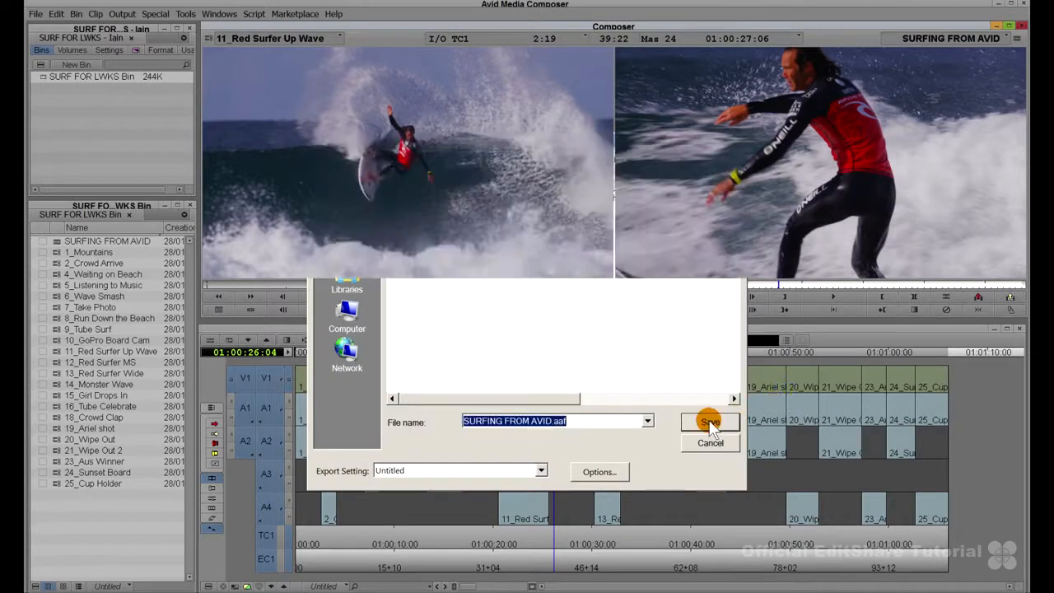
left_click(709, 422)
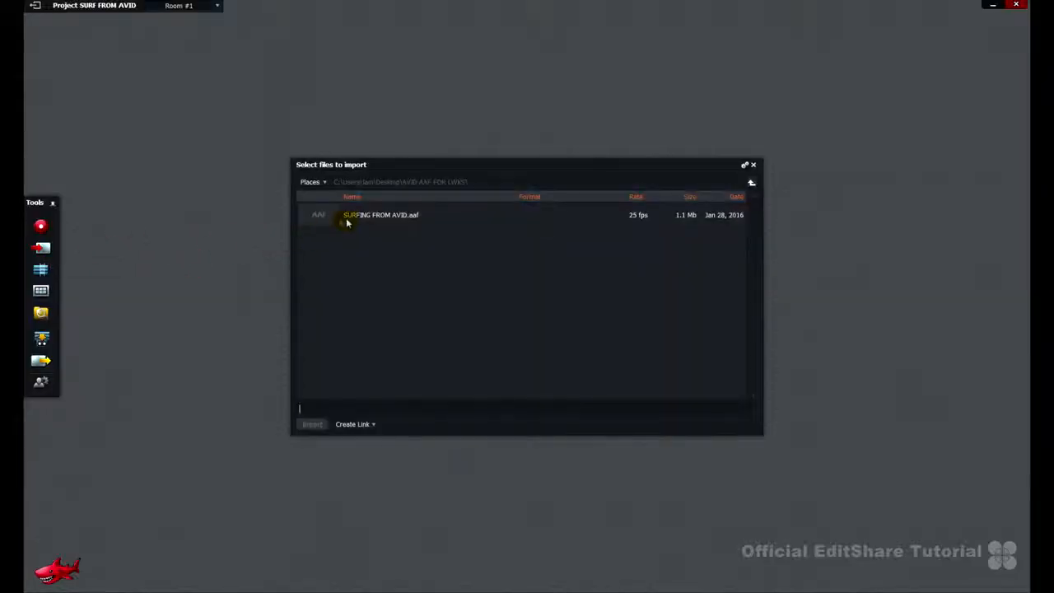
Step: Import SURFING FROM AVID.aaf so its clips and multi-track edit load into Lightworks
left_click(381, 214)
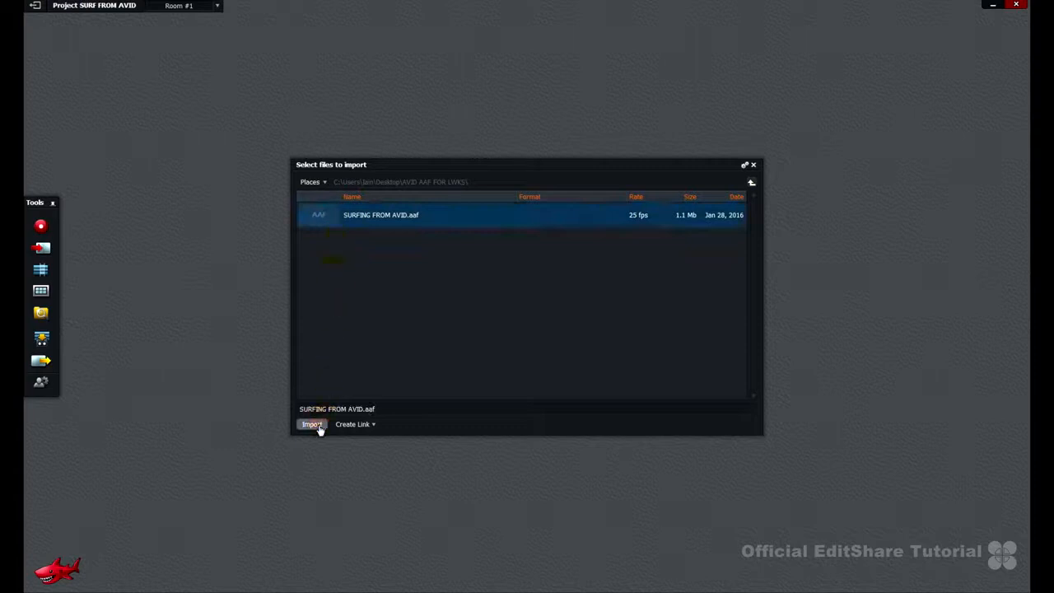
left_click(311, 425)
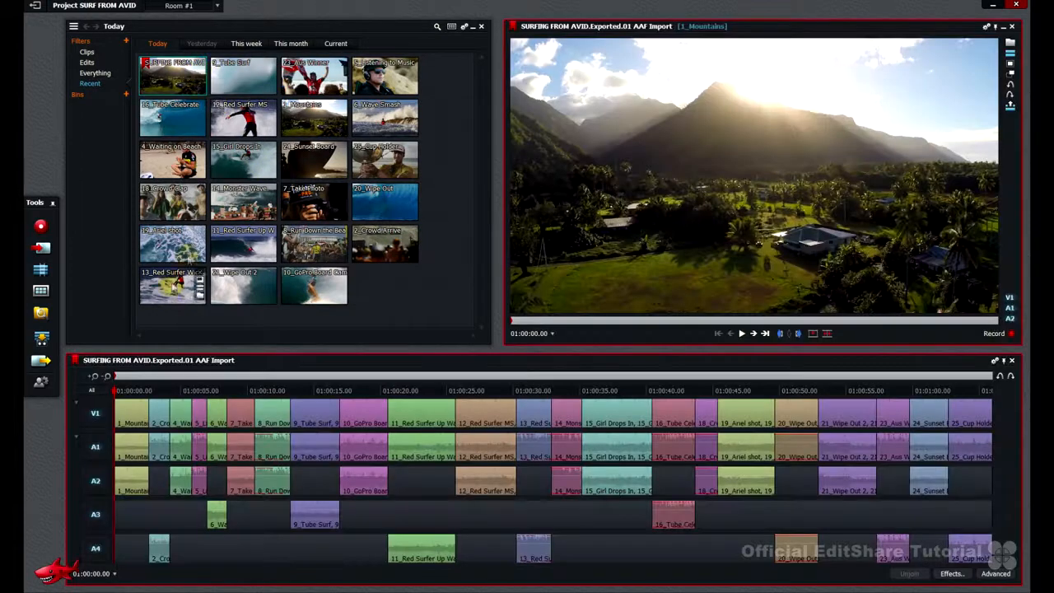
left_click(321, 391)
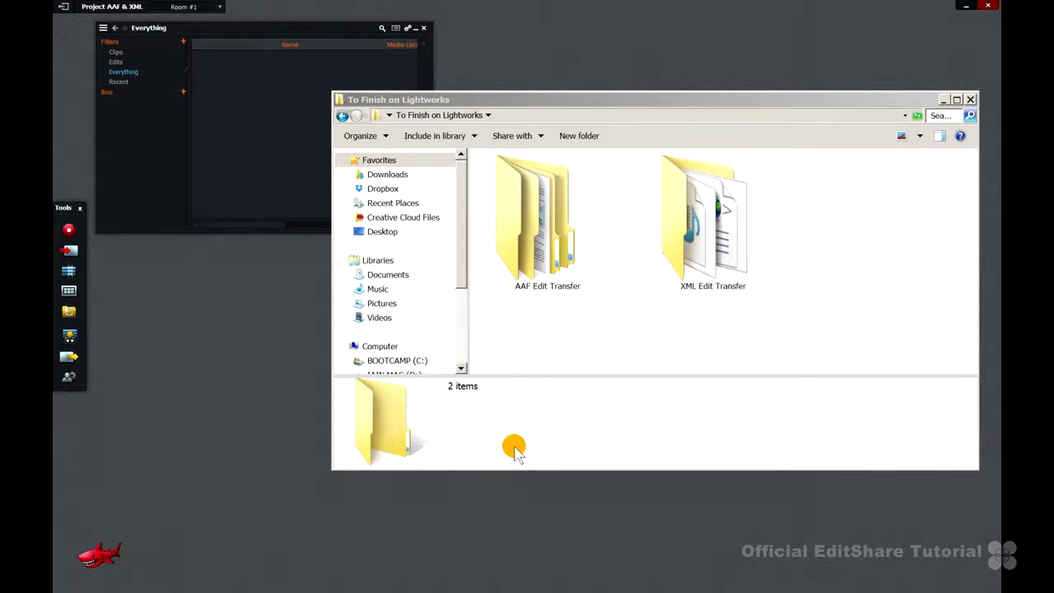
Step: Browse the AAF Edit Transfer folder and its Surf Media Master subfolder, then return to the parent folder
double_click(547, 217)
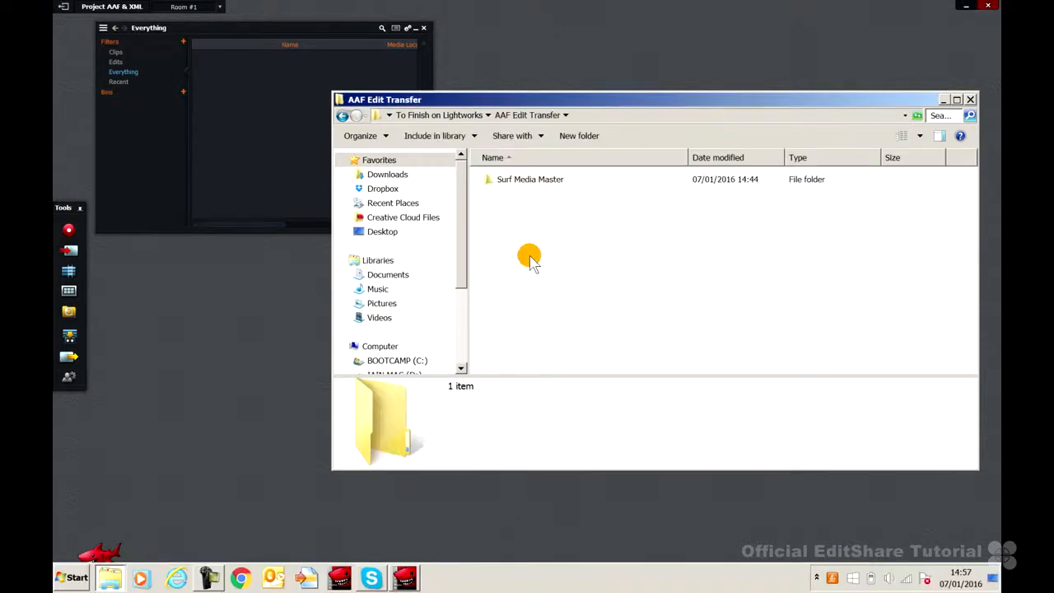
left_click(530, 178)
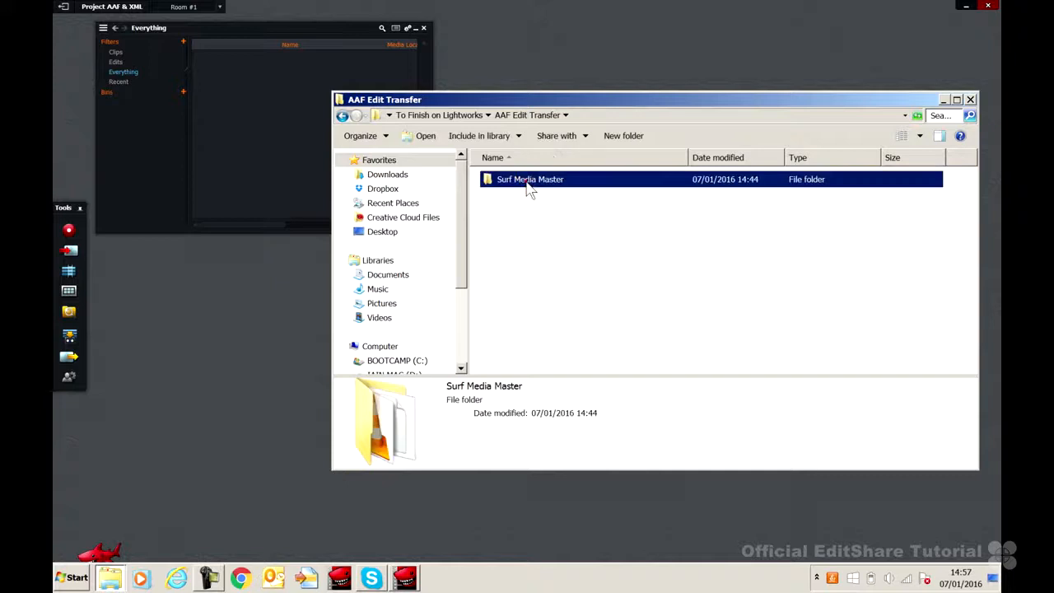
double_click(531, 178)
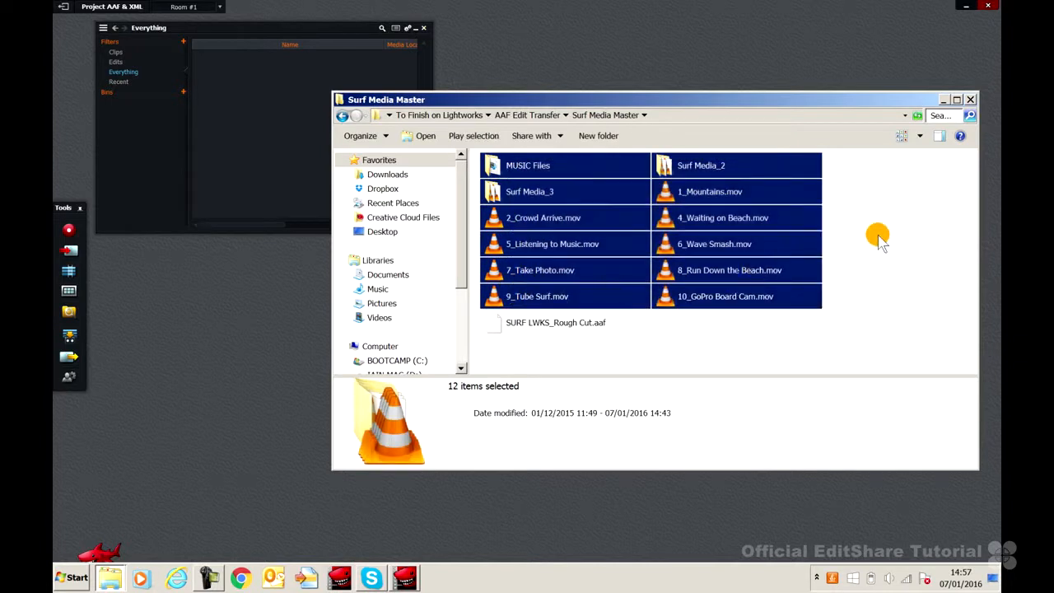
left_click(439, 115)
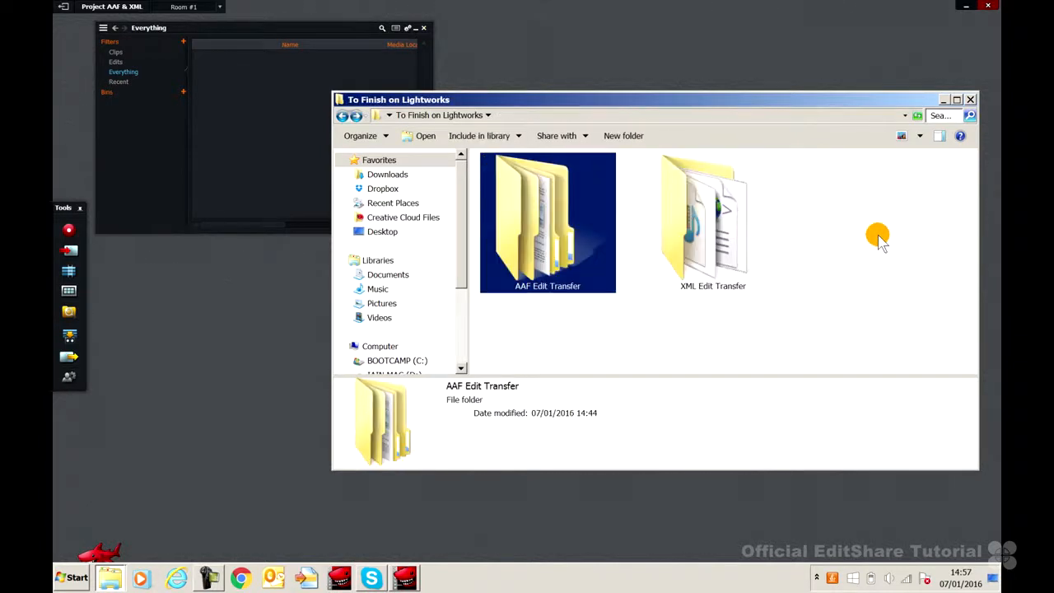
Step: Browse the XML Edit Transfer folder, inspect Surfing Edit.xml and enter the Sufing Rushes folder
double_click(712, 217)
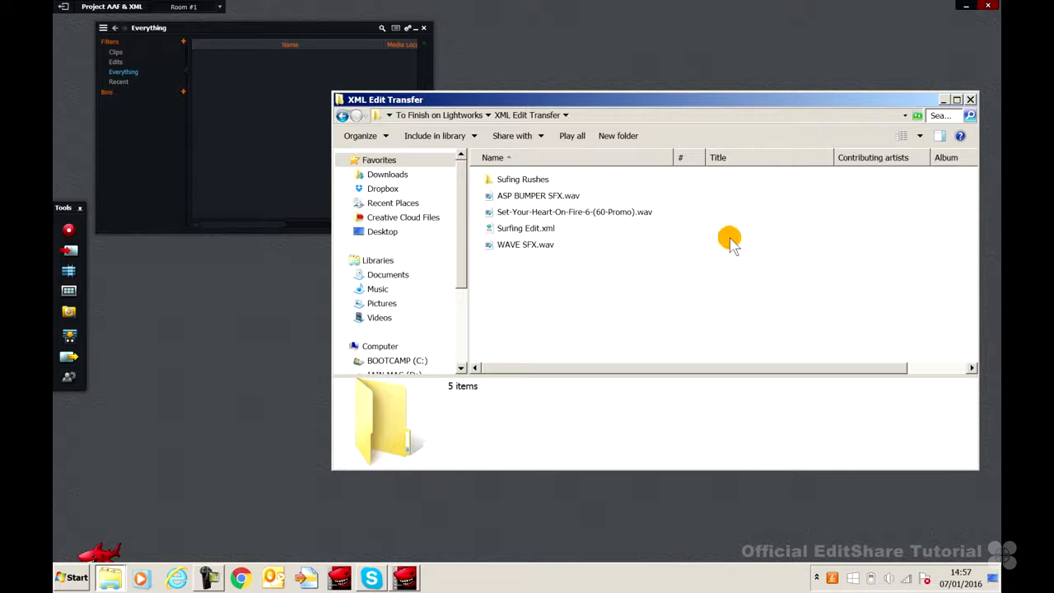
left_click(525, 228)
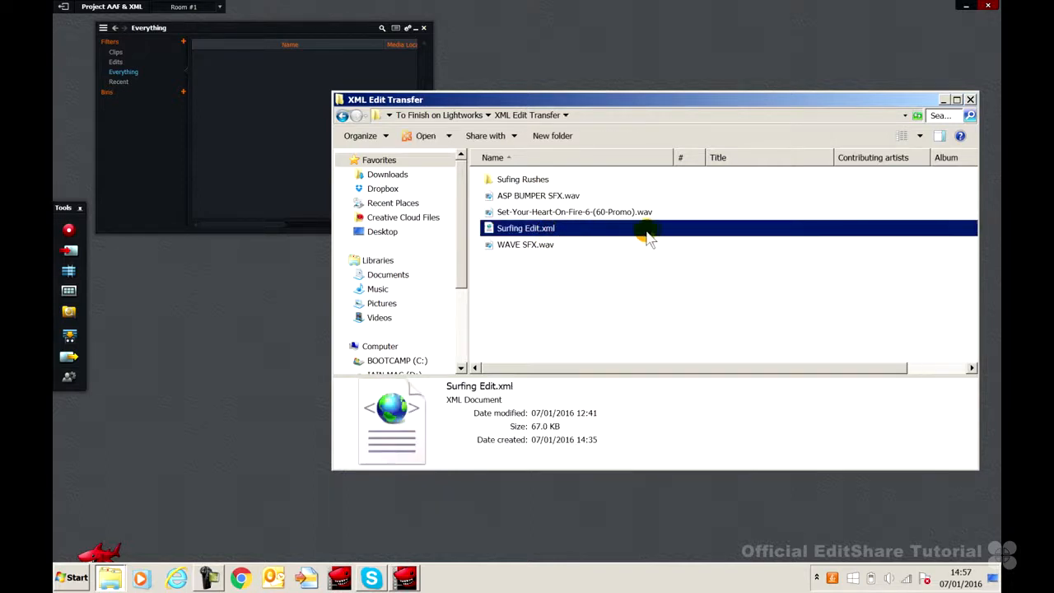
mouse_move(651, 234)
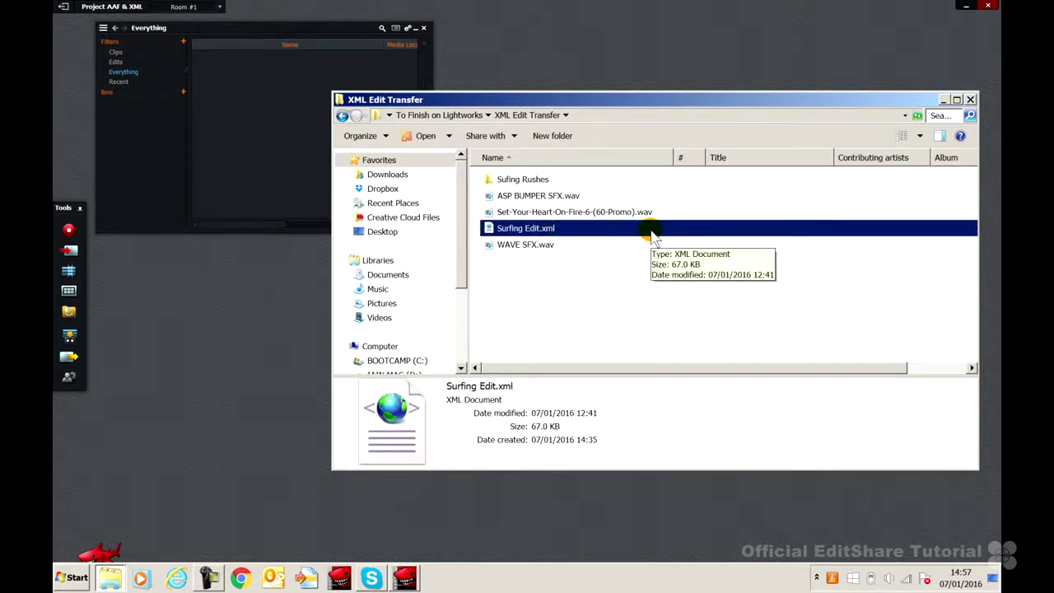
mouse_move(672, 246)
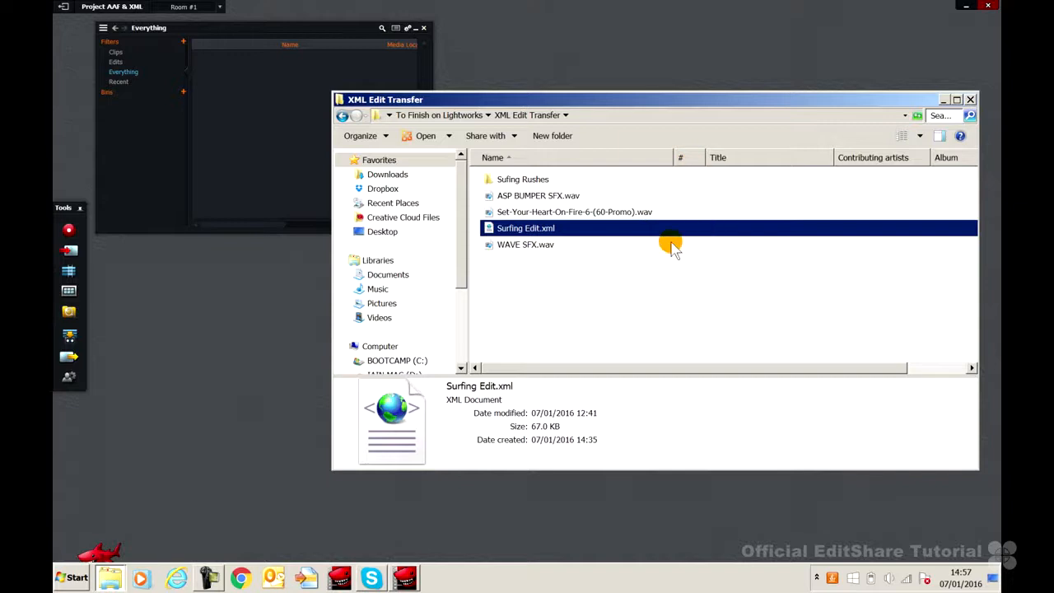
left_click(523, 178)
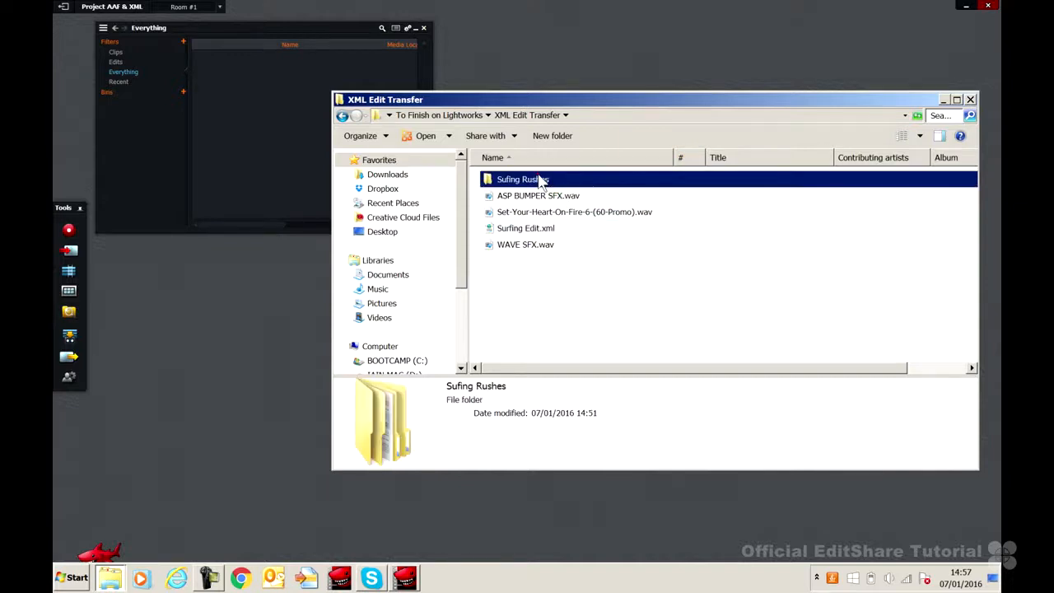
double_click(522, 178)
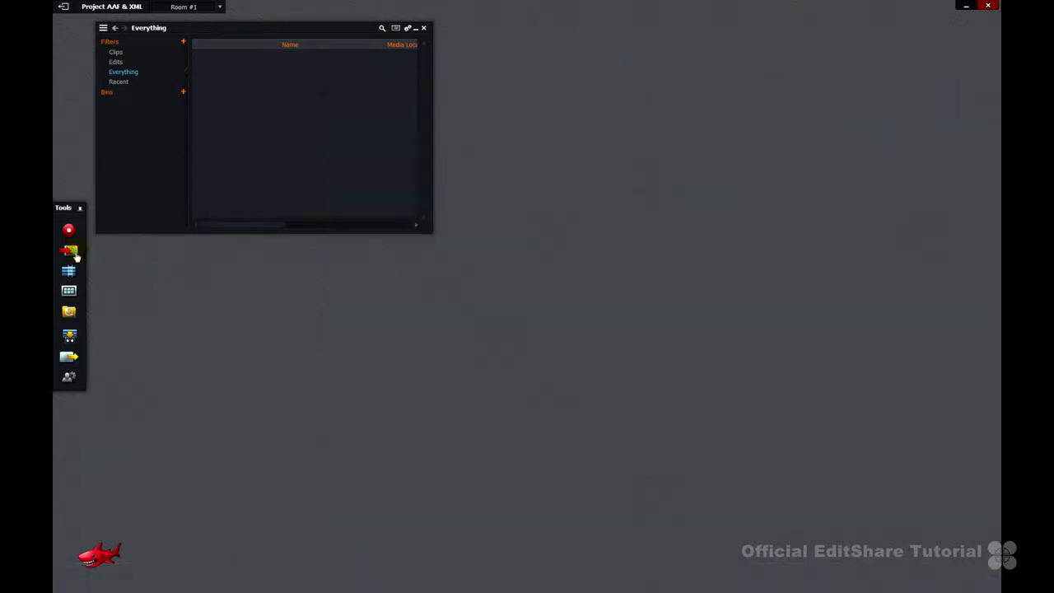
Step: Show Surf Media Master in the import browser, peeking into MUSIC Files and returning to the rough-cut AAF and clips
left_click(69, 251)
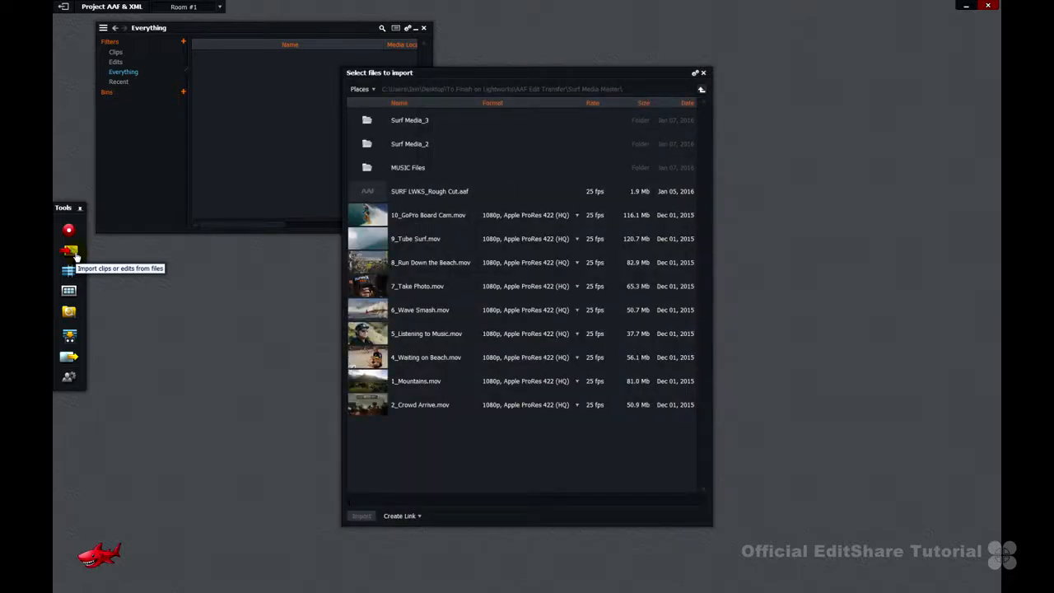
mouse_move(69, 262)
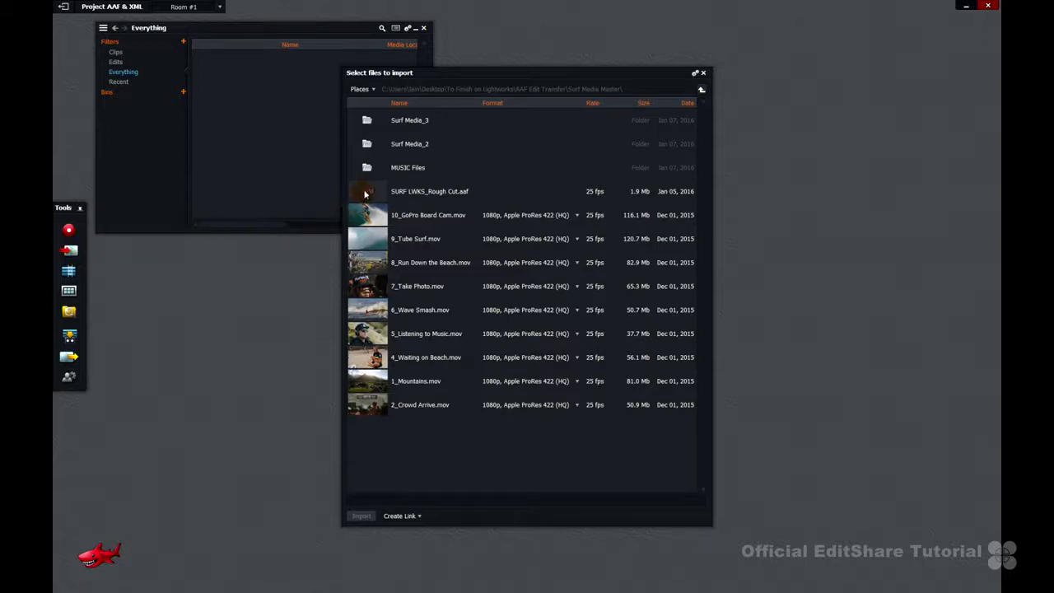
left_click(429, 191)
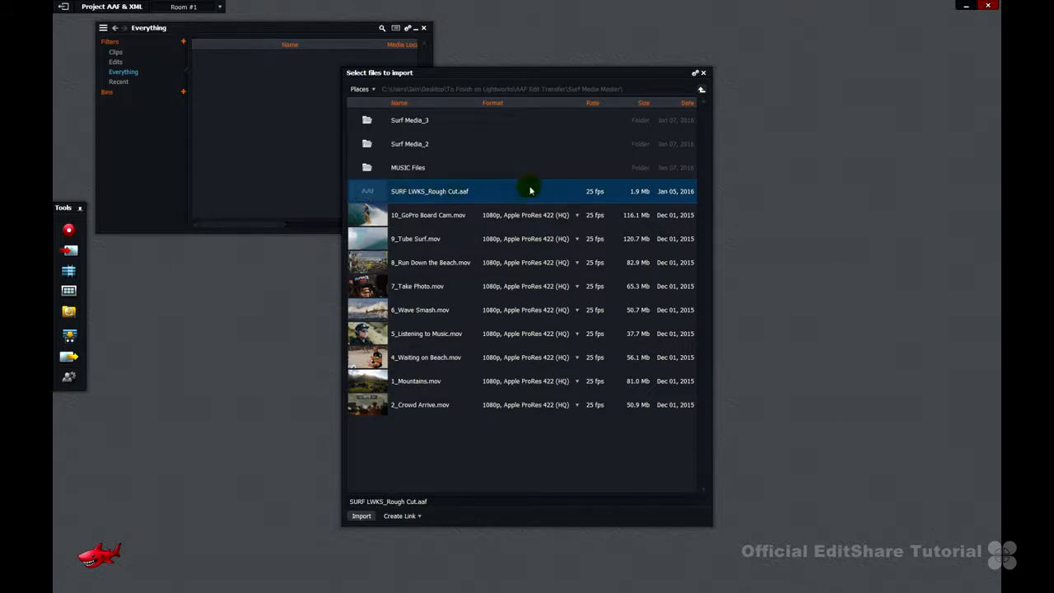
left_click(429, 215)
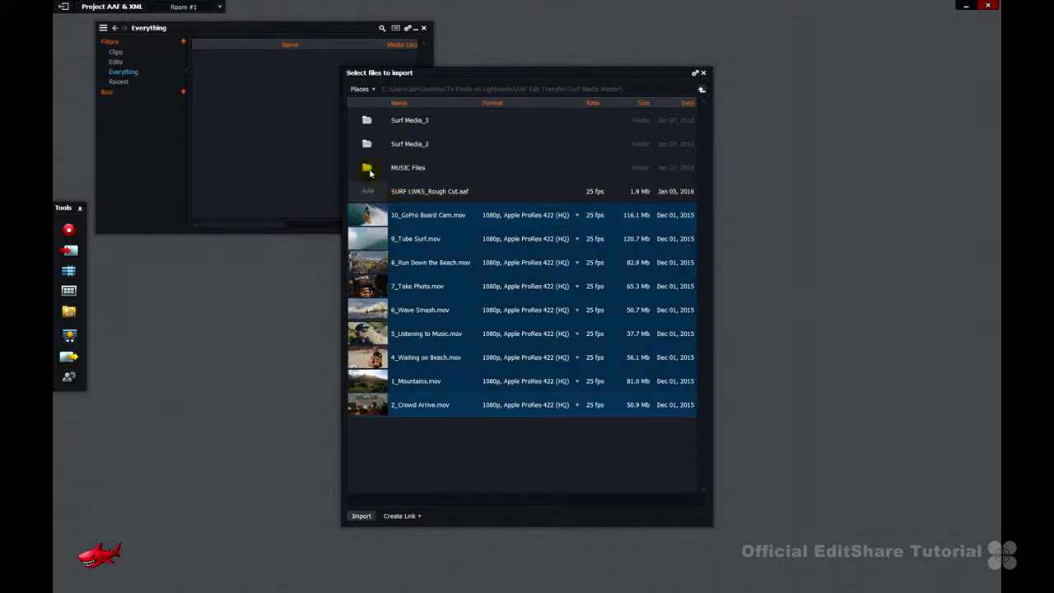
double_click(408, 168)
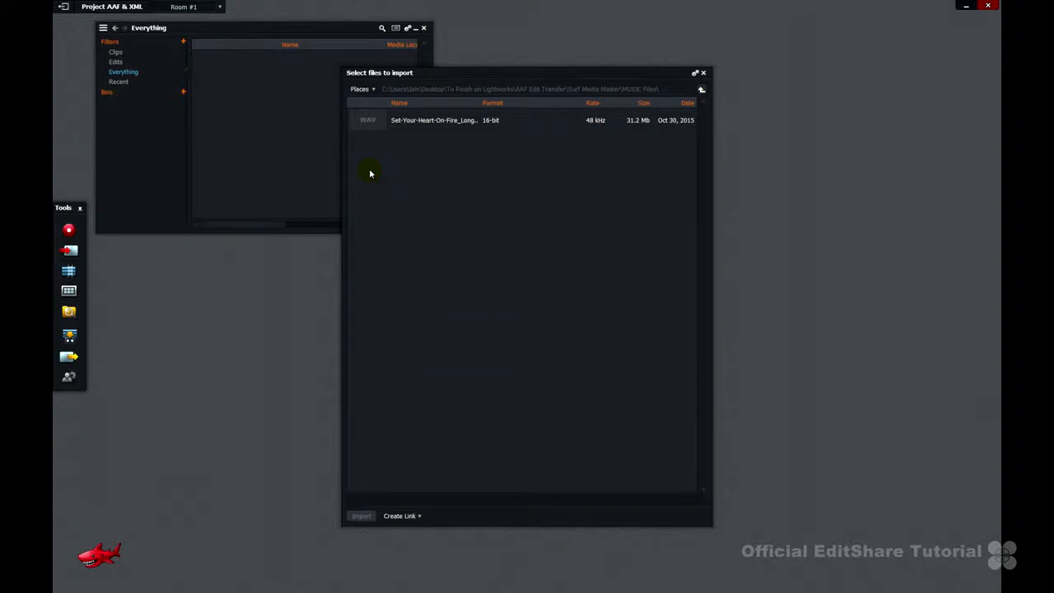
left_click(702, 89)
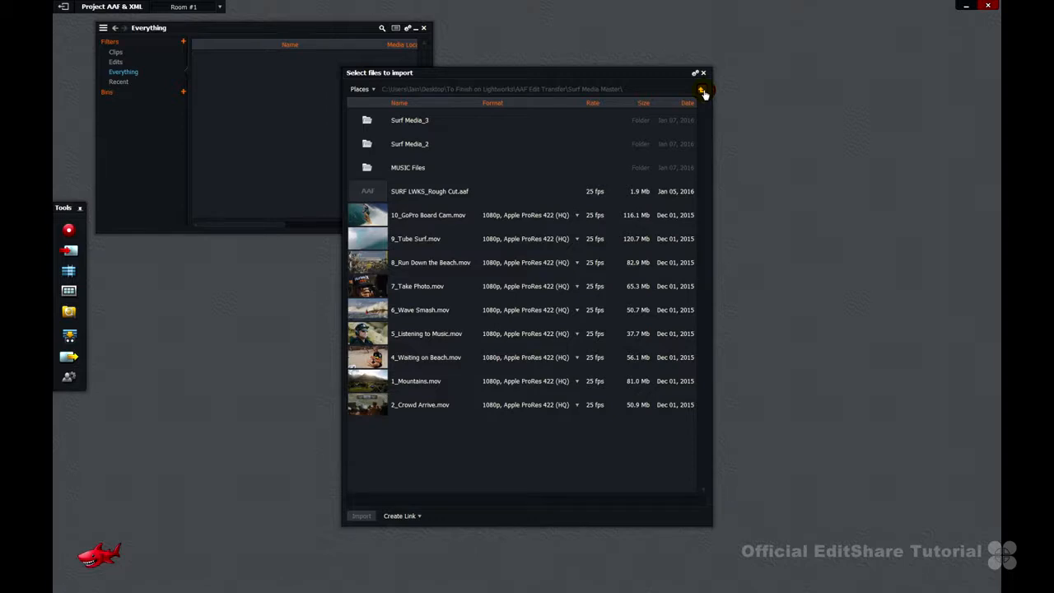
mouse_move(698, 89)
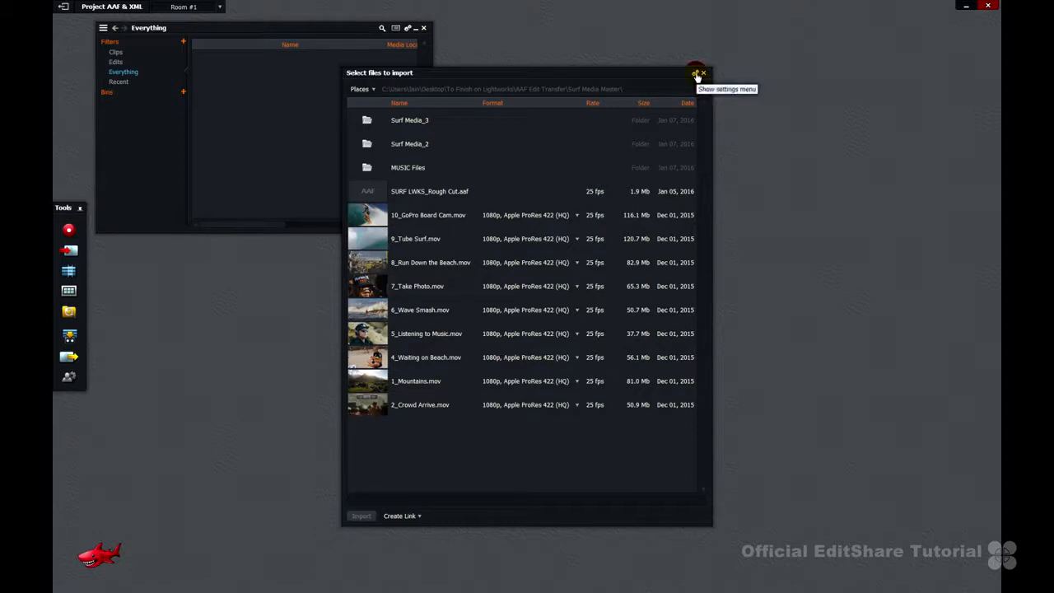
left_click(695, 72)
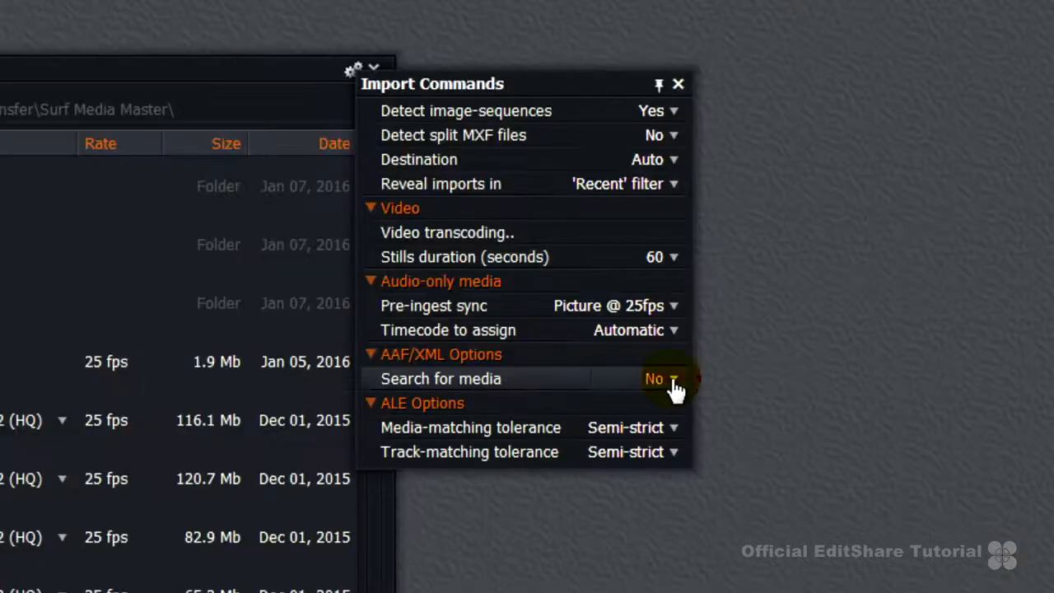
left_click(656, 379)
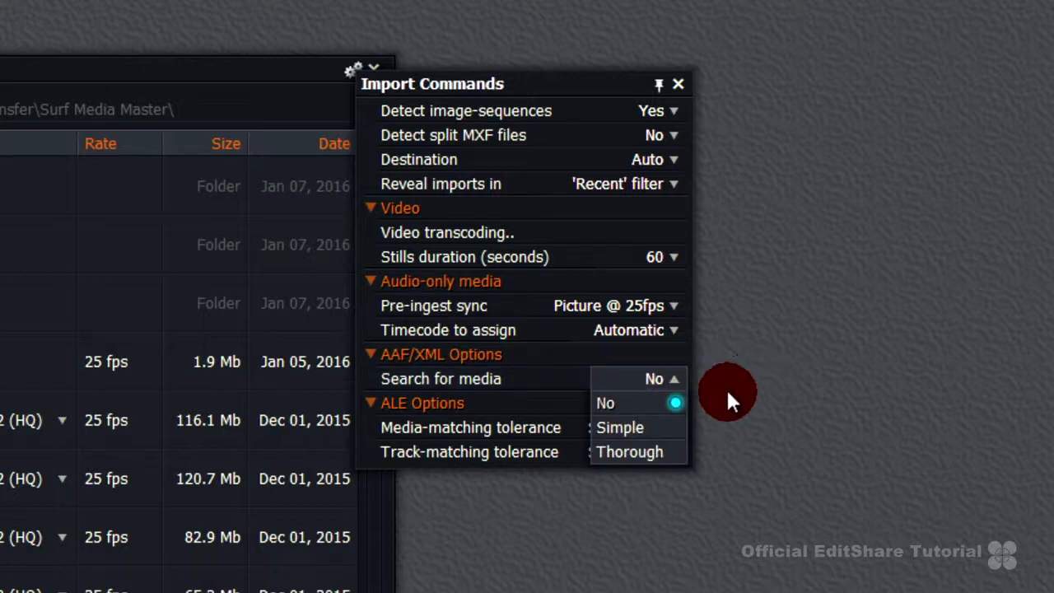
mouse_move(706, 412)
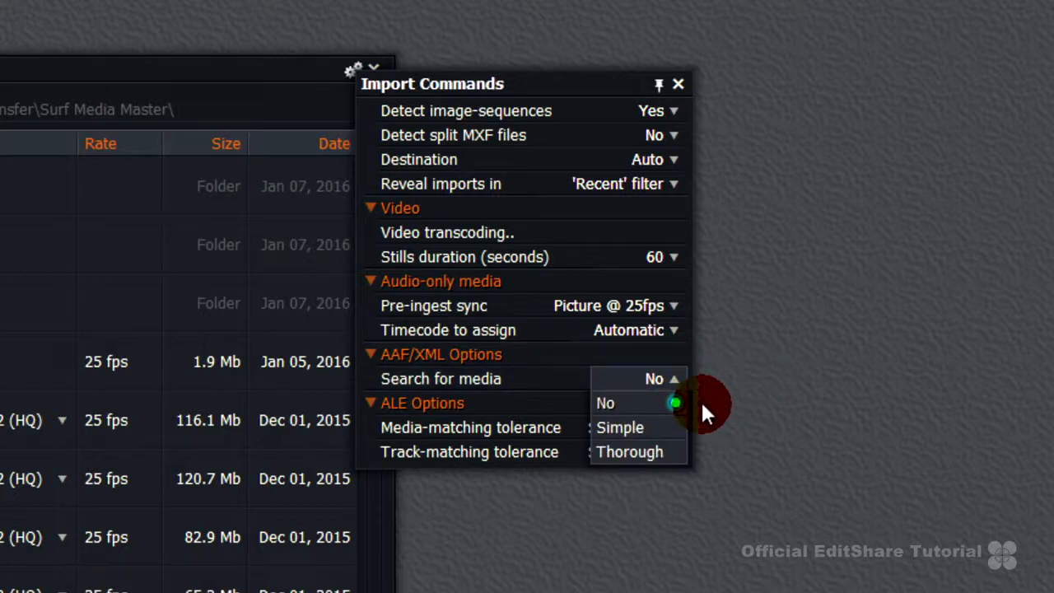
mouse_move(725, 428)
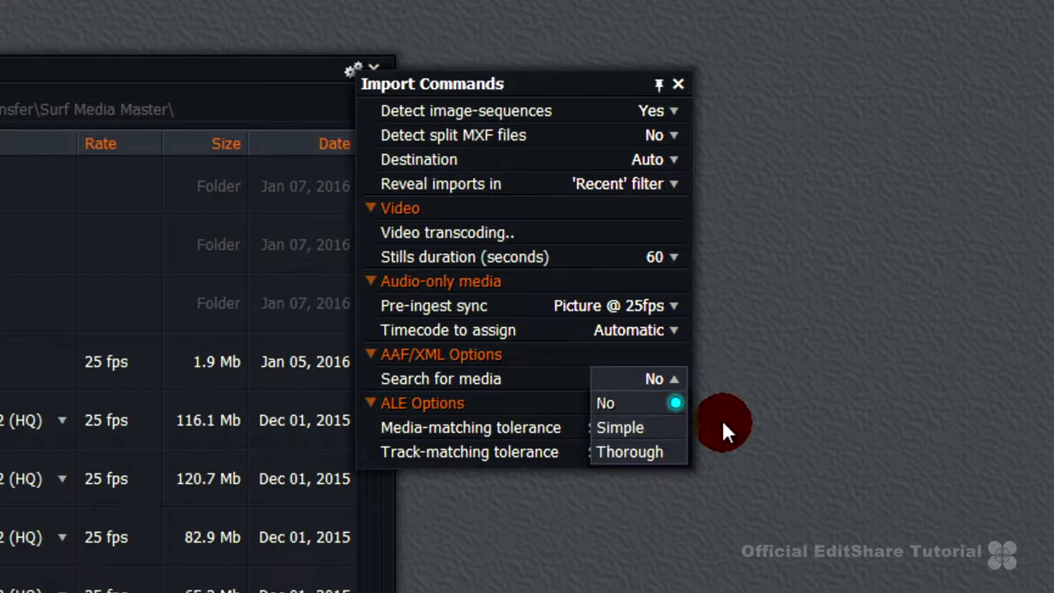
mouse_move(689, 470)
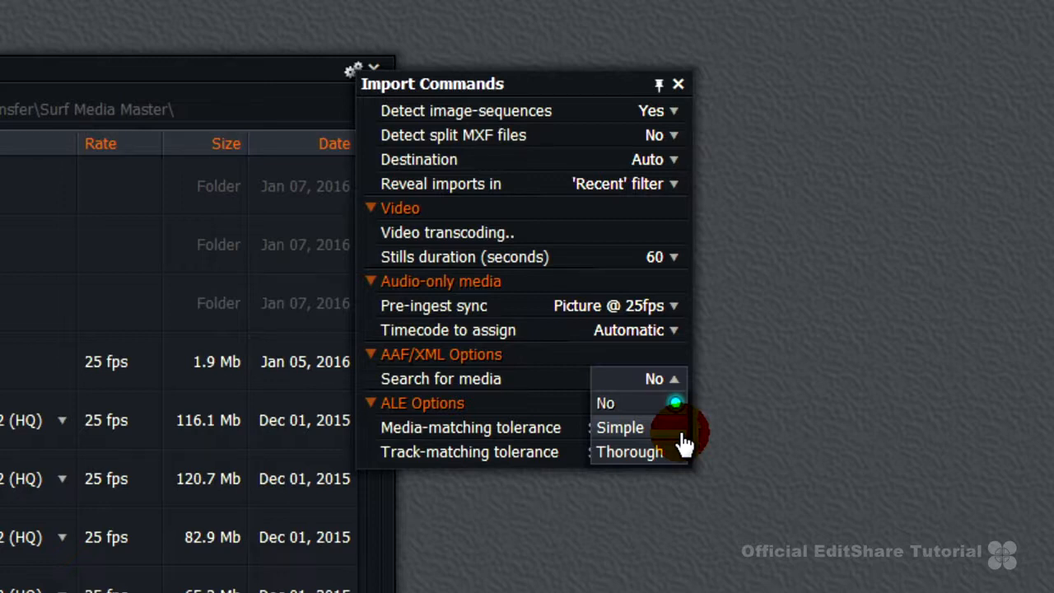
left_click(679, 83)
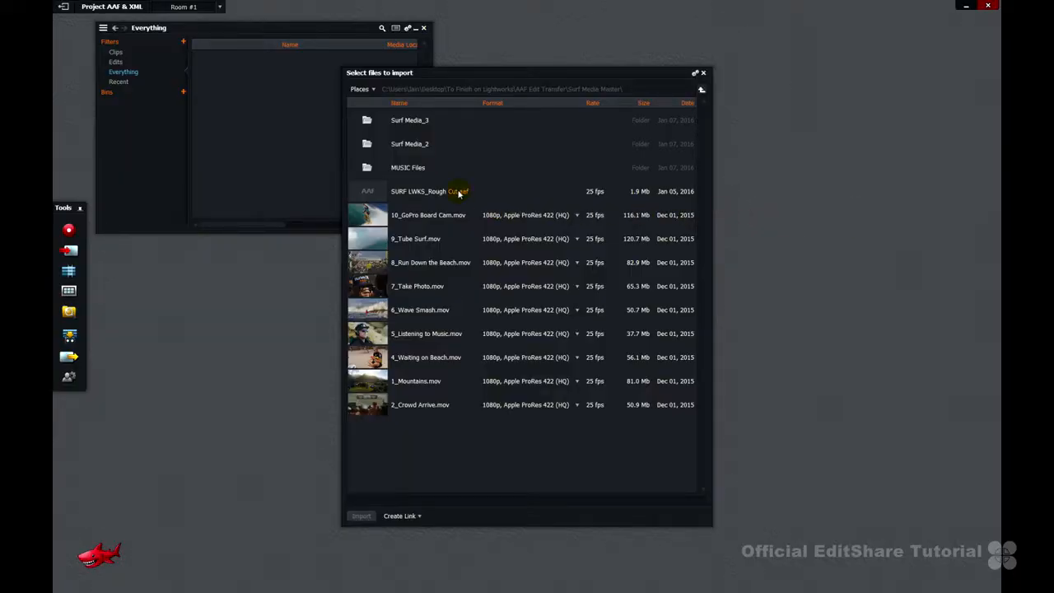
Step: Import SURF LWKS_Rough Cut.aaf, filter the bin to edits and view the offline edit
left_click(428, 191)
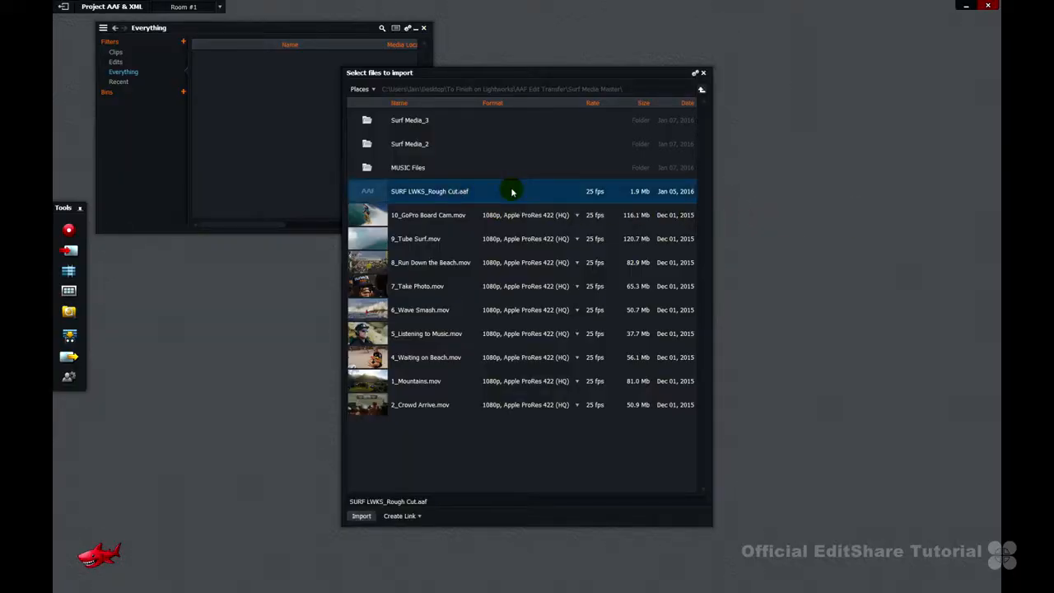
left_click(361, 515)
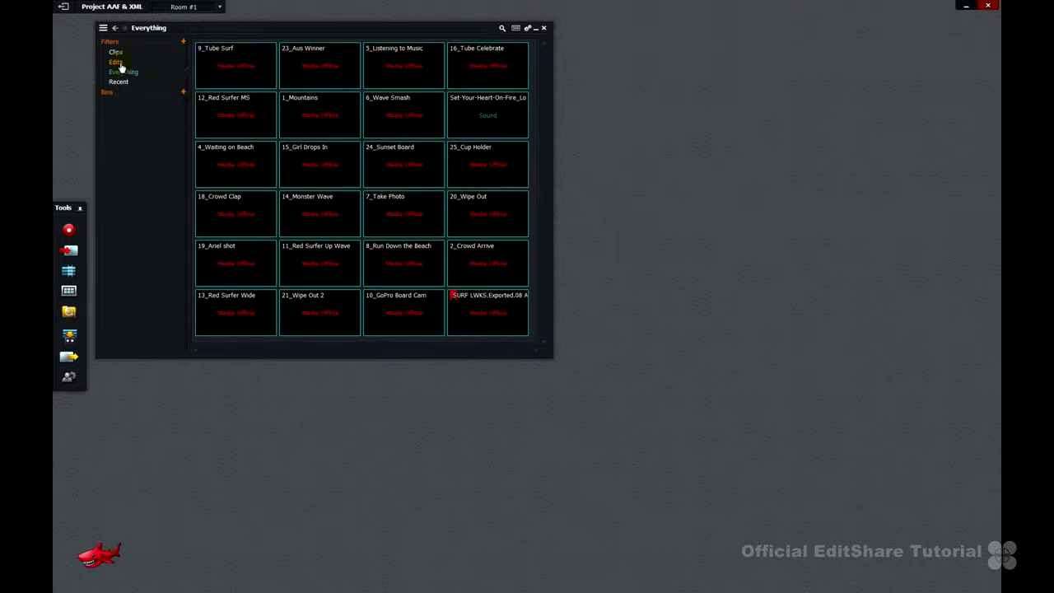
left_click(115, 62)
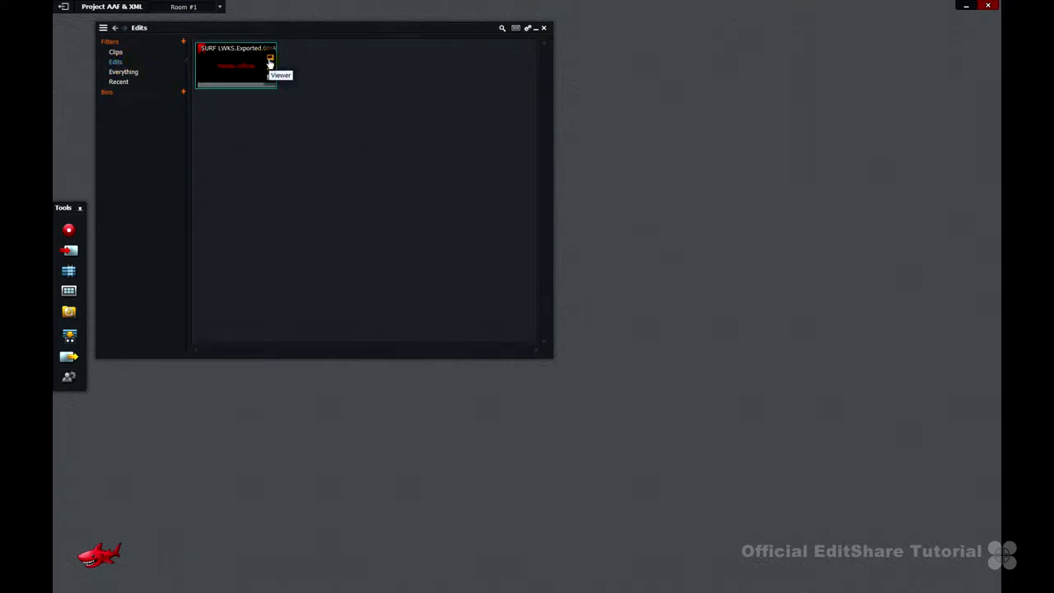
double_click(237, 66)
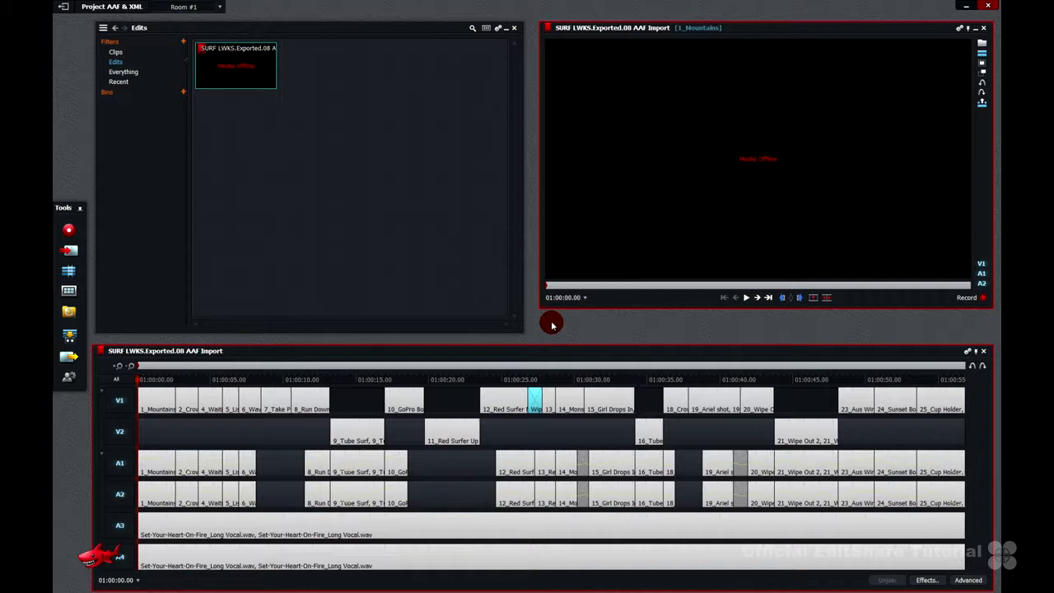
mouse_move(557, 423)
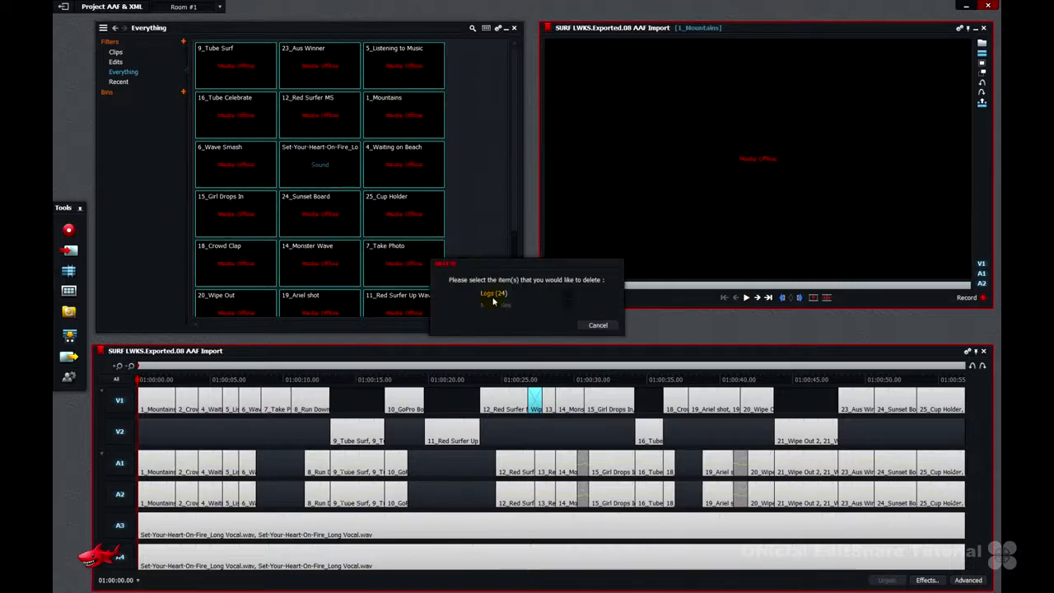
Step: Delete all 24 logs from the project, leaving the bin empty
left_click(494, 294)
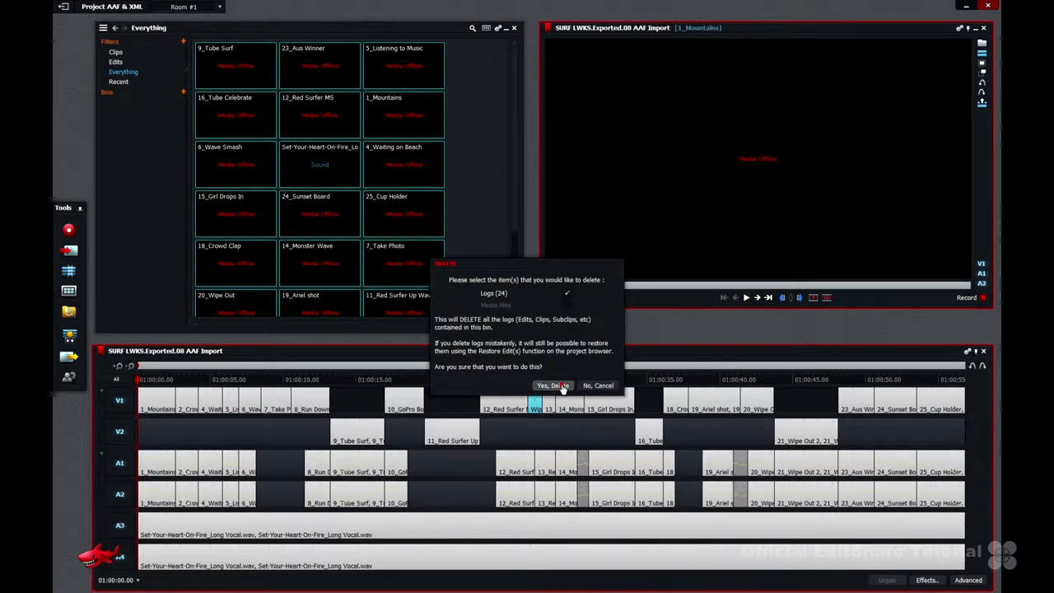
left_click(552, 386)
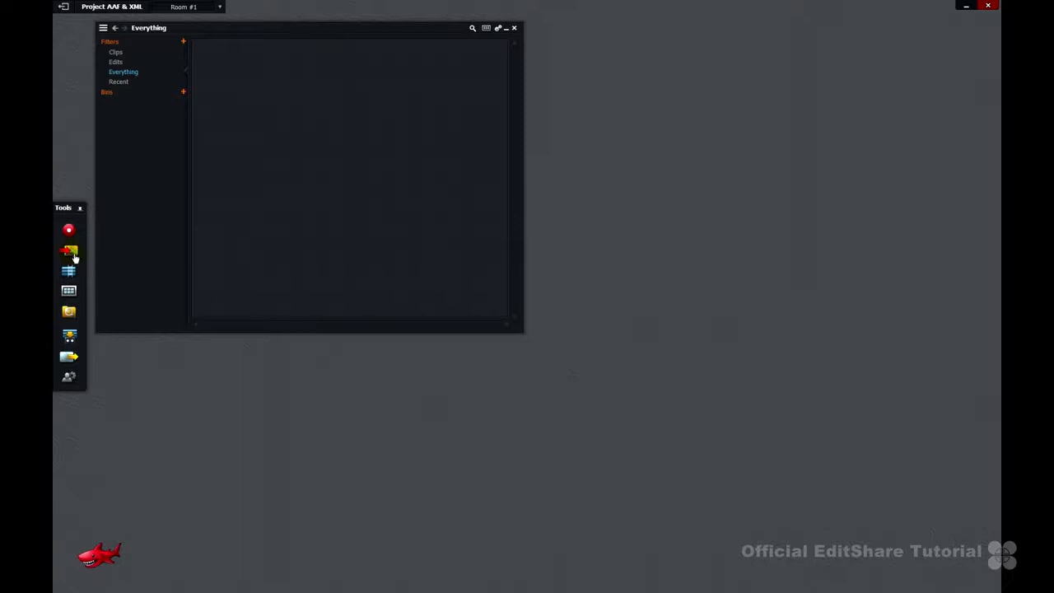
Step: Import SURF LWKS_Rough Cut.aaf again from the Surf Media Master folder
left_click(70, 250)
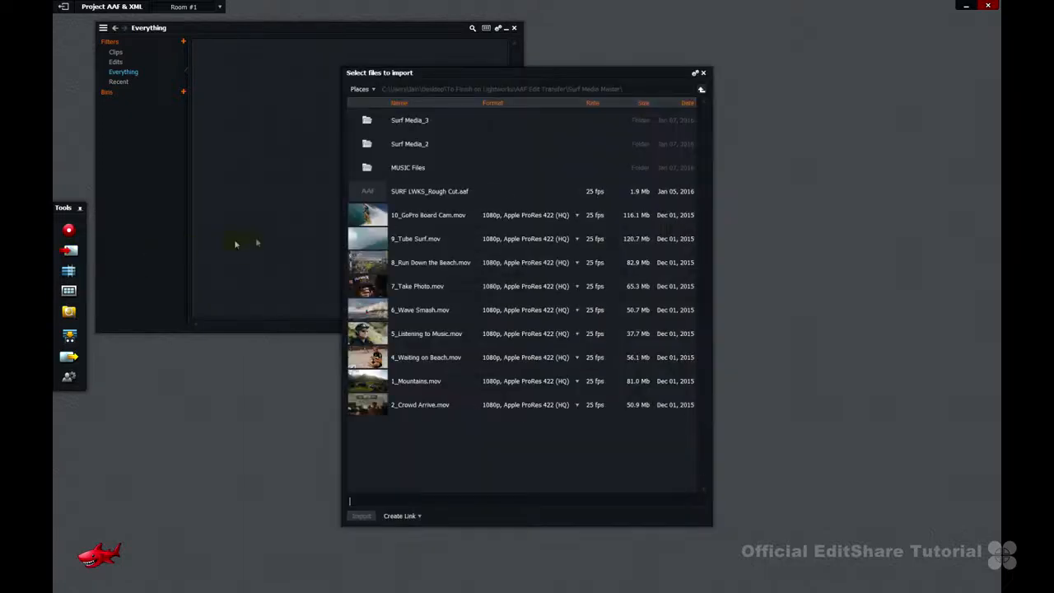
left_click(428, 191)
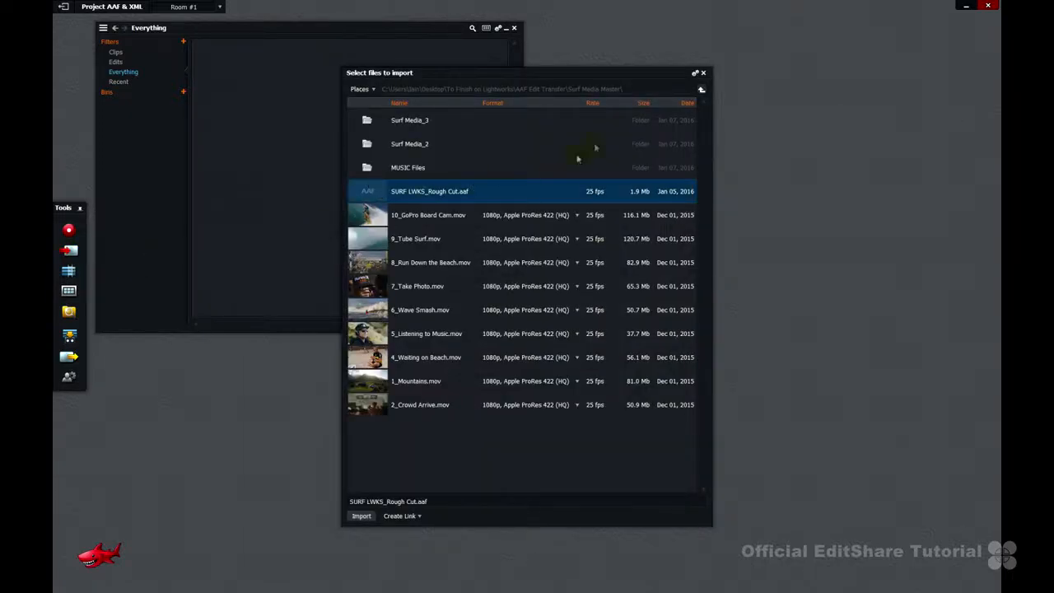
left_click(702, 89)
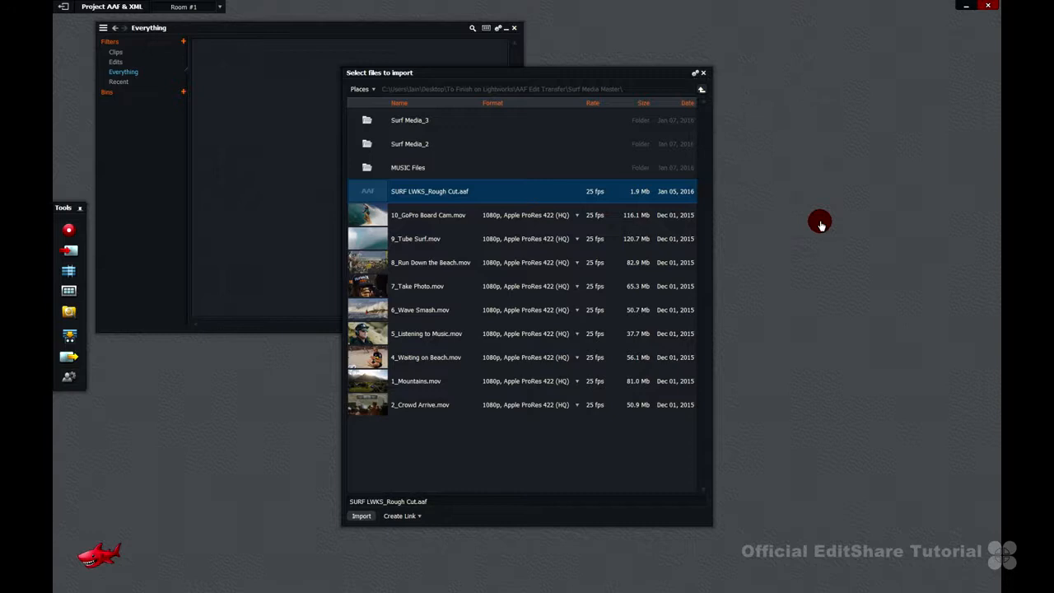
mouse_move(497, 191)
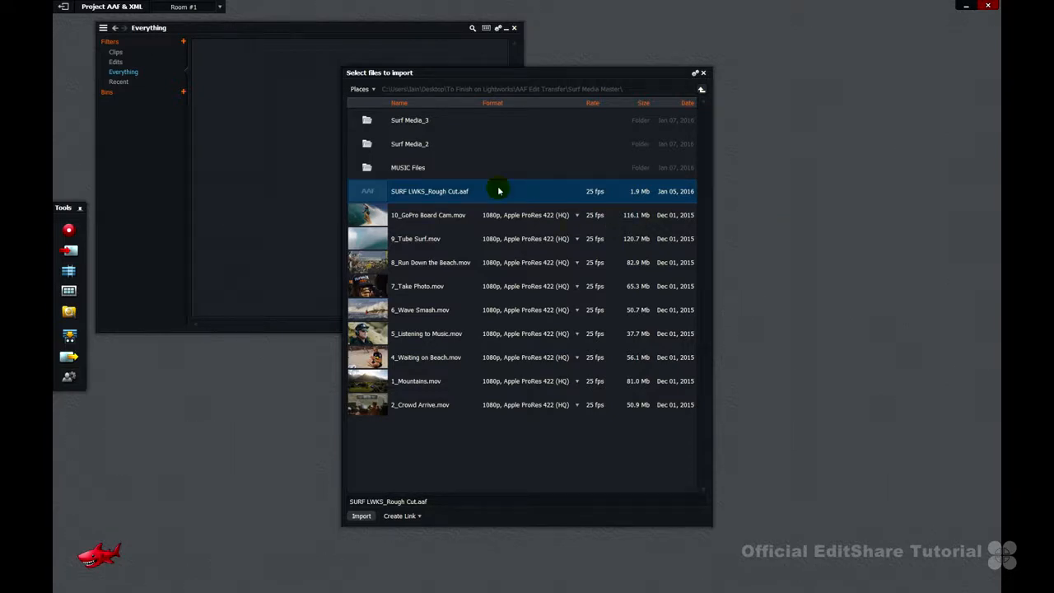
mouse_move(517, 341)
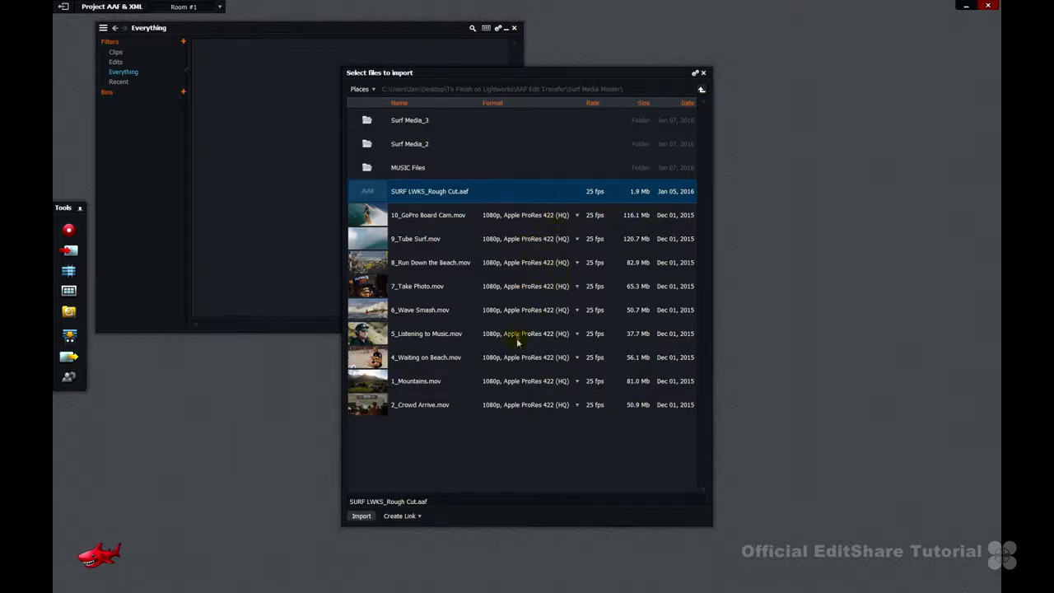
mouse_move(378, 517)
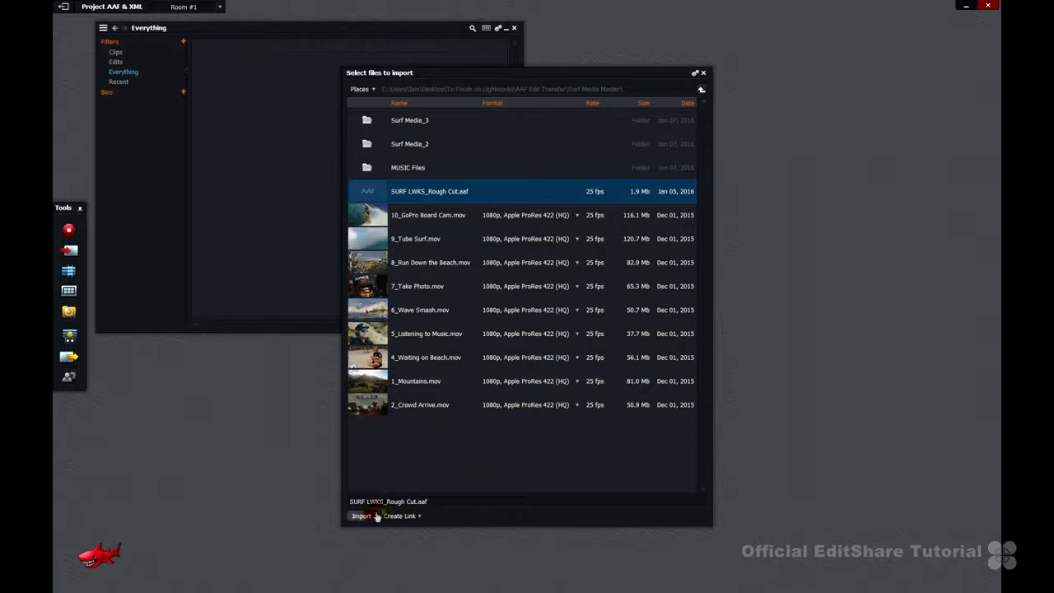
left_click(361, 515)
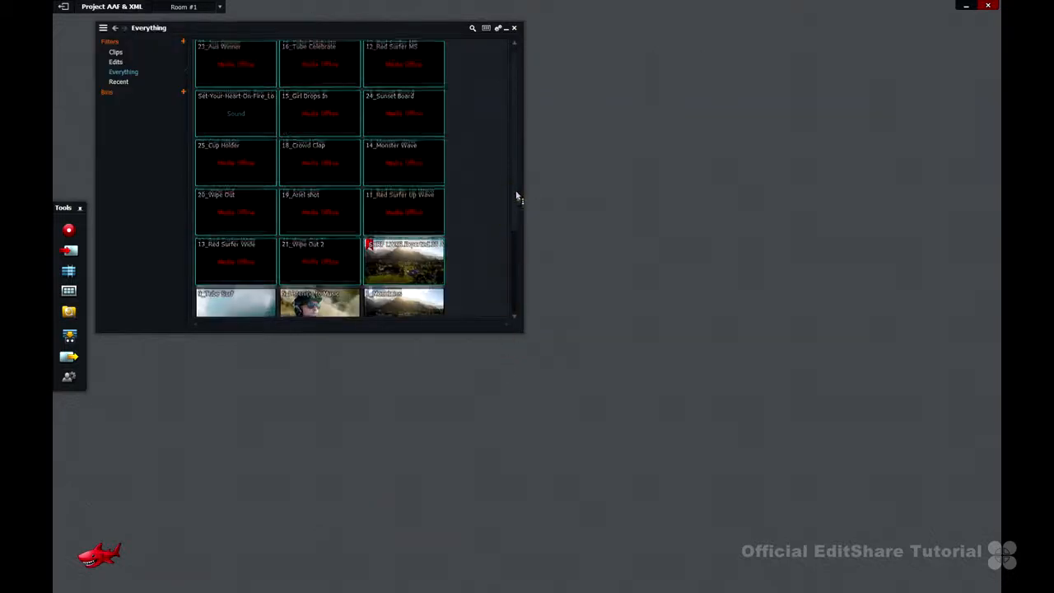
Step: Inspect the offline AAF edit, delete the offline import and reopen the import browser on Surf Media Master
scroll("down", 3)
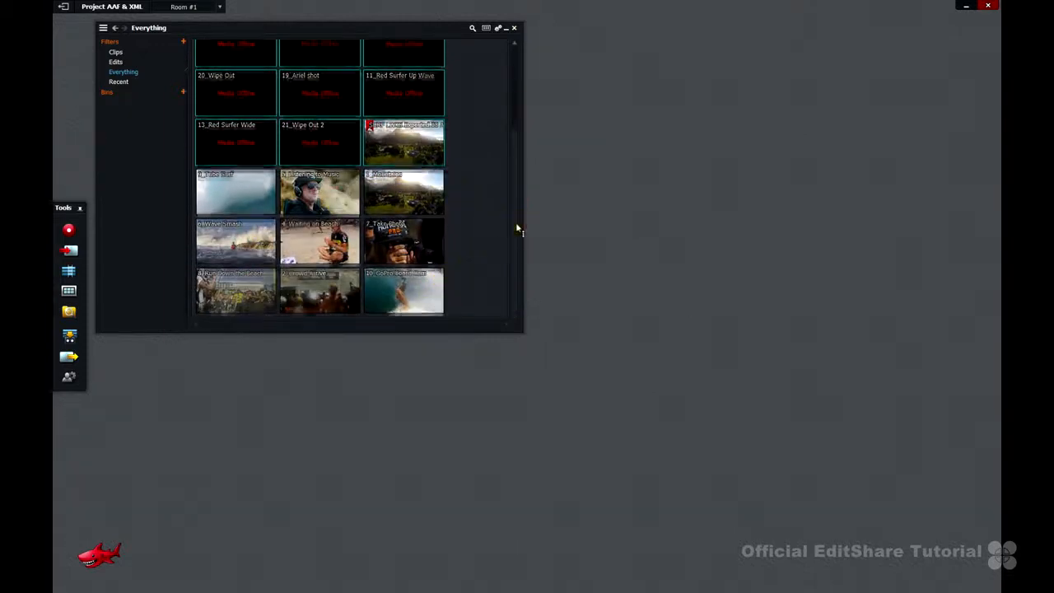
scroll("up", 3)
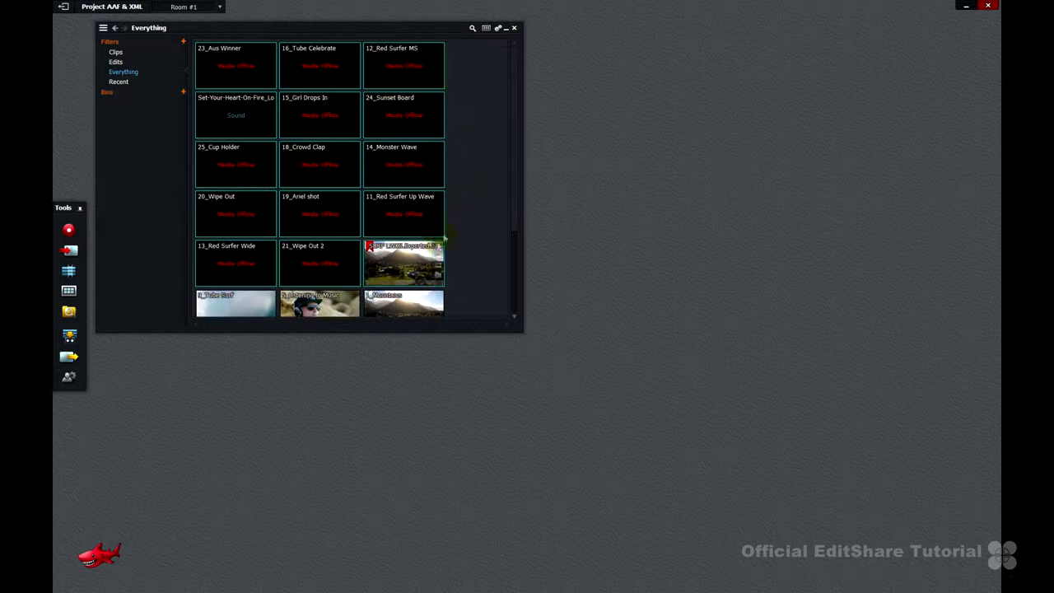
double_click(404, 262)
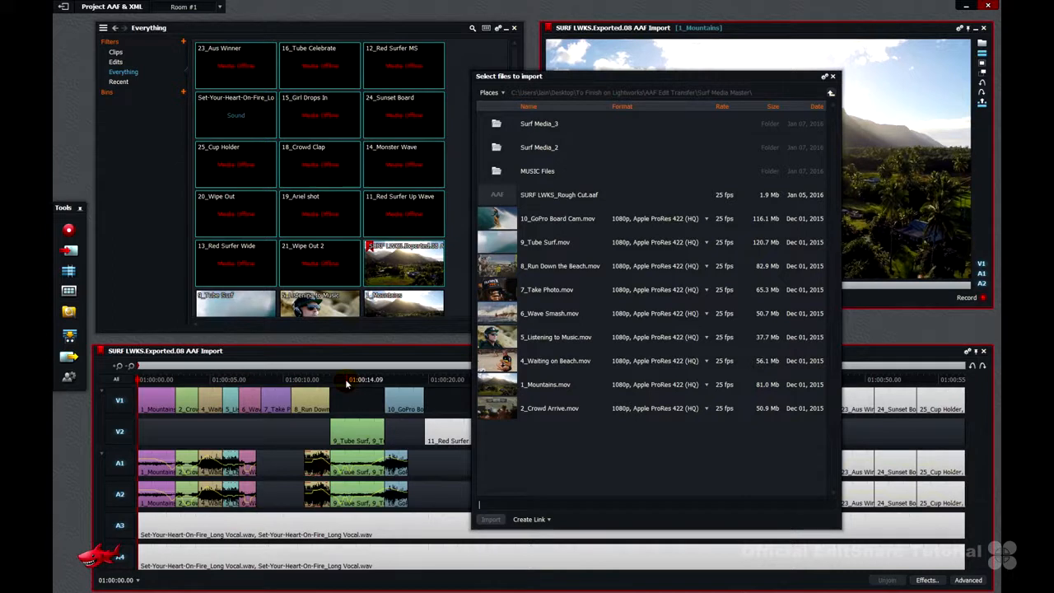
mouse_move(510, 223)
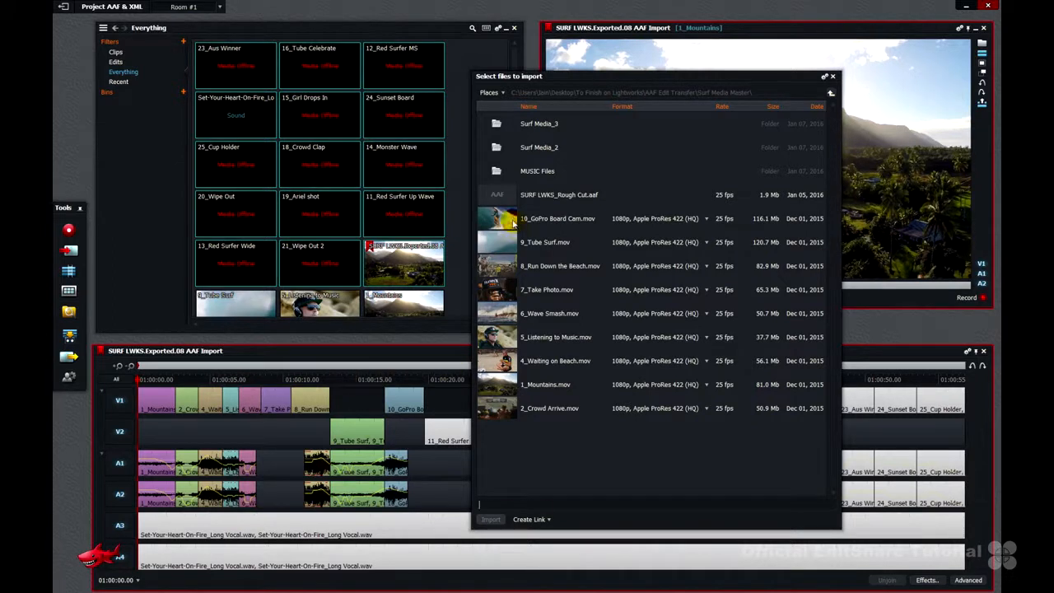
left_click(556, 217)
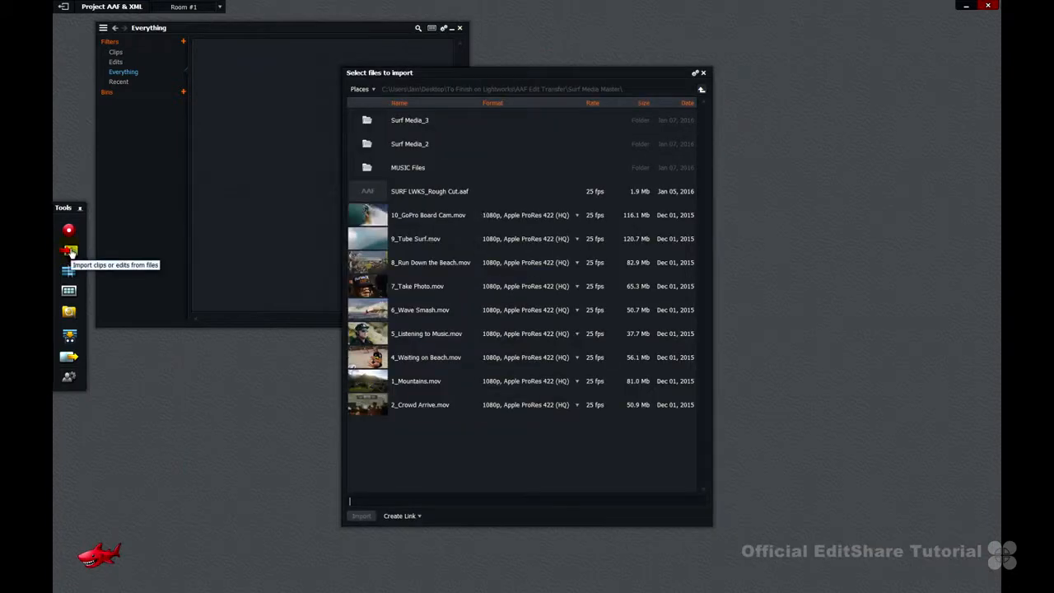
Step: Re-import SURF LWKS_Rough Cut.aaf so the bin fills with clips showing their media
left_click(429, 191)
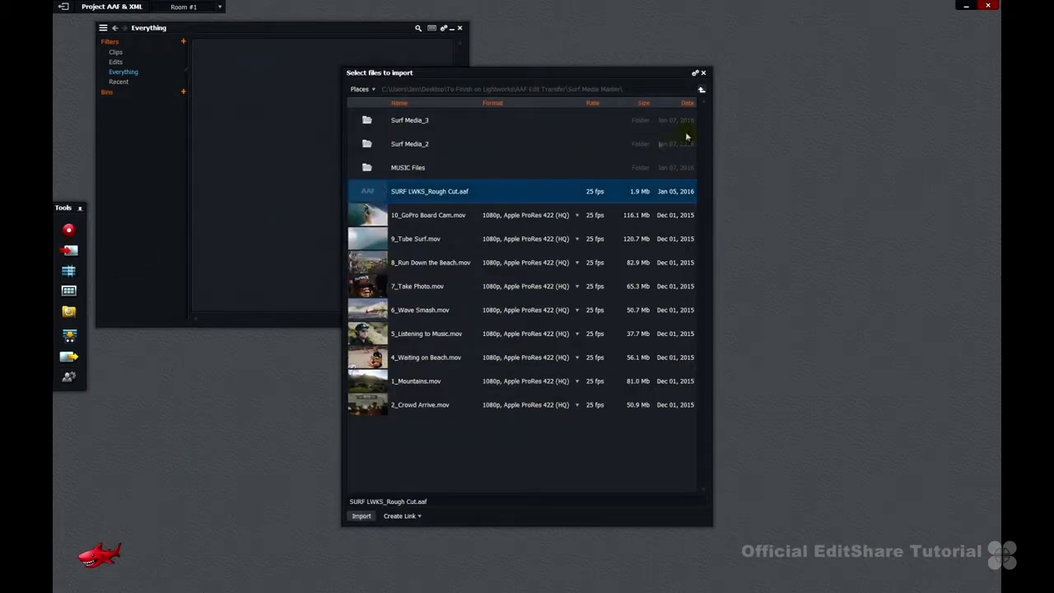
left_click(695, 72)
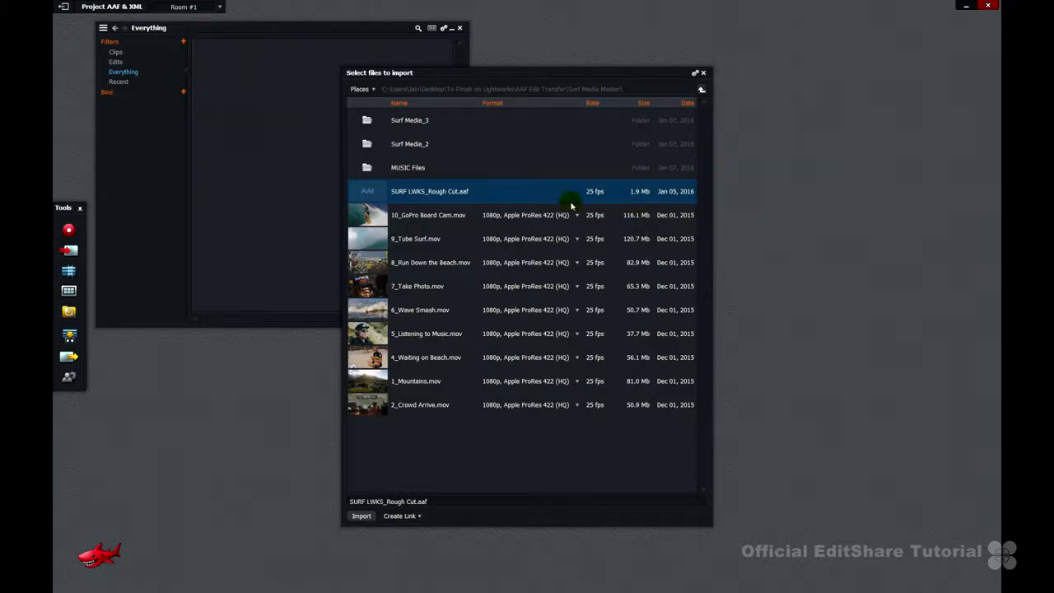
mouse_move(498, 162)
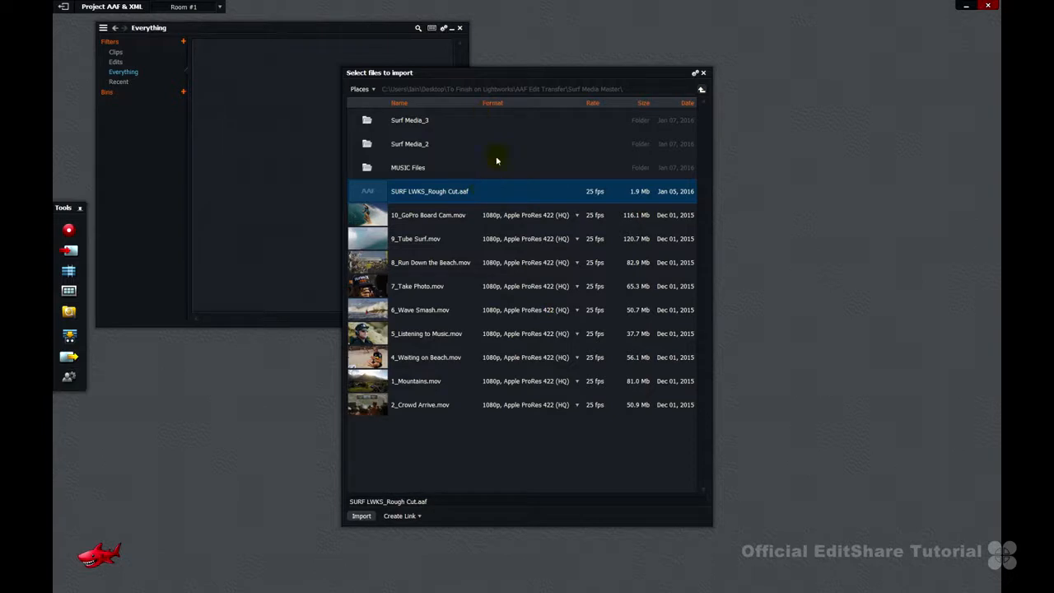
mouse_move(435, 356)
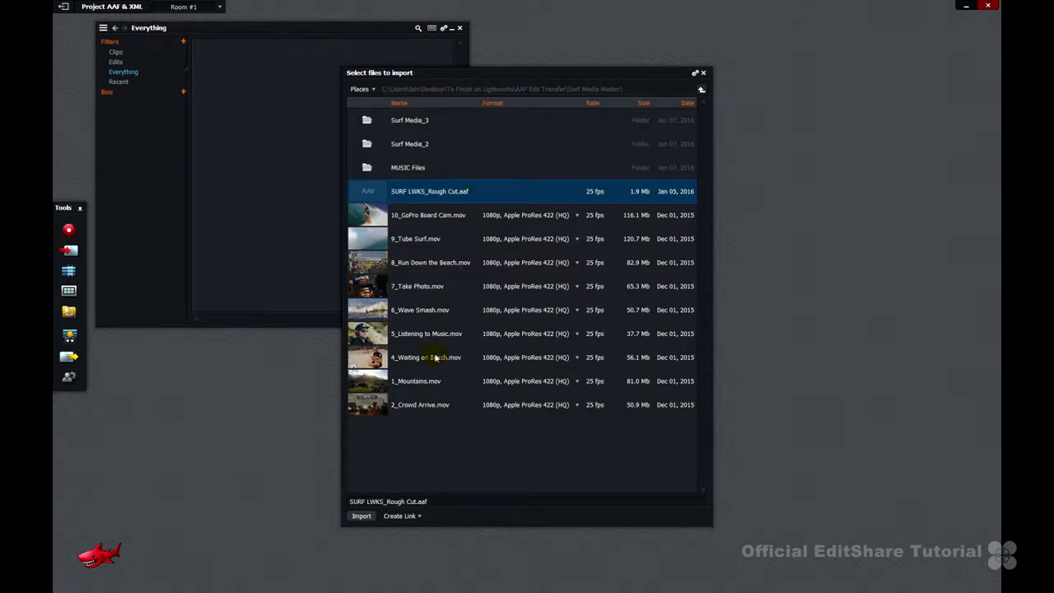
left_click(360, 515)
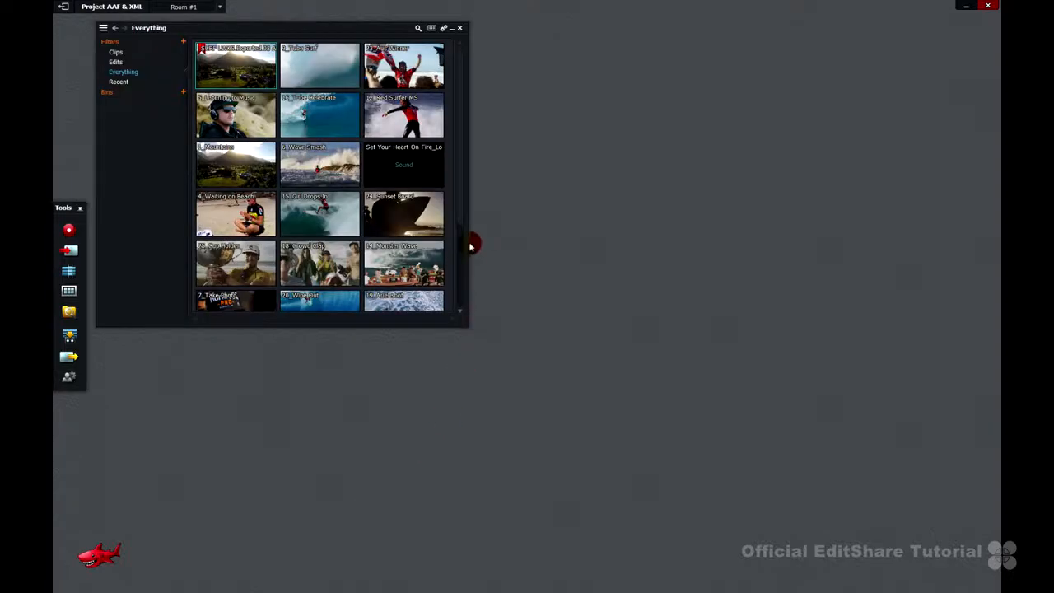
Step: Play the re-imported rough-cut AAF edit from partway in to confirm all surf shots are online
scroll("down", 3)
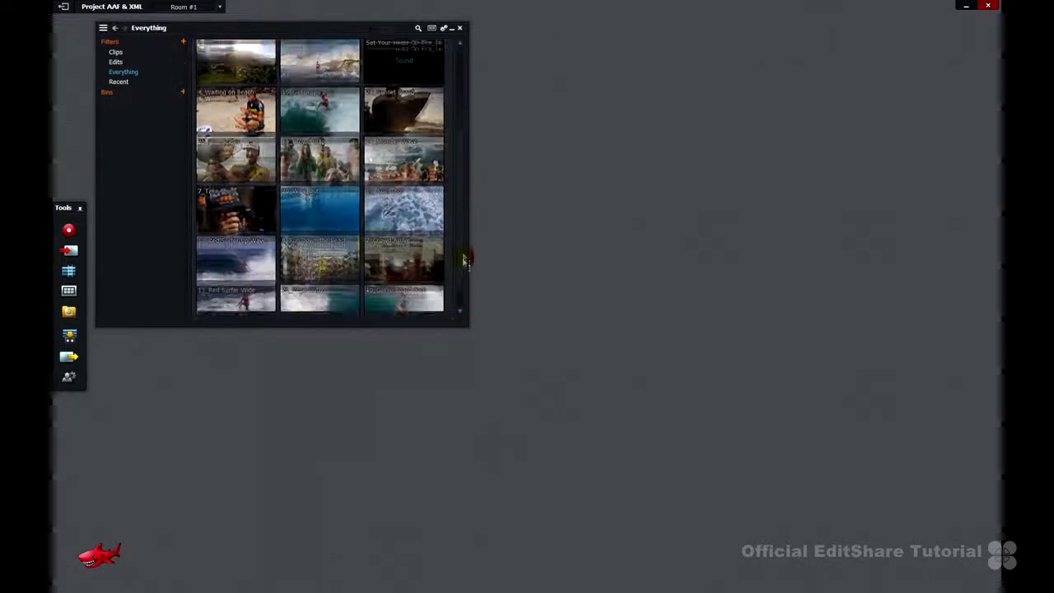
scroll("up", 3)
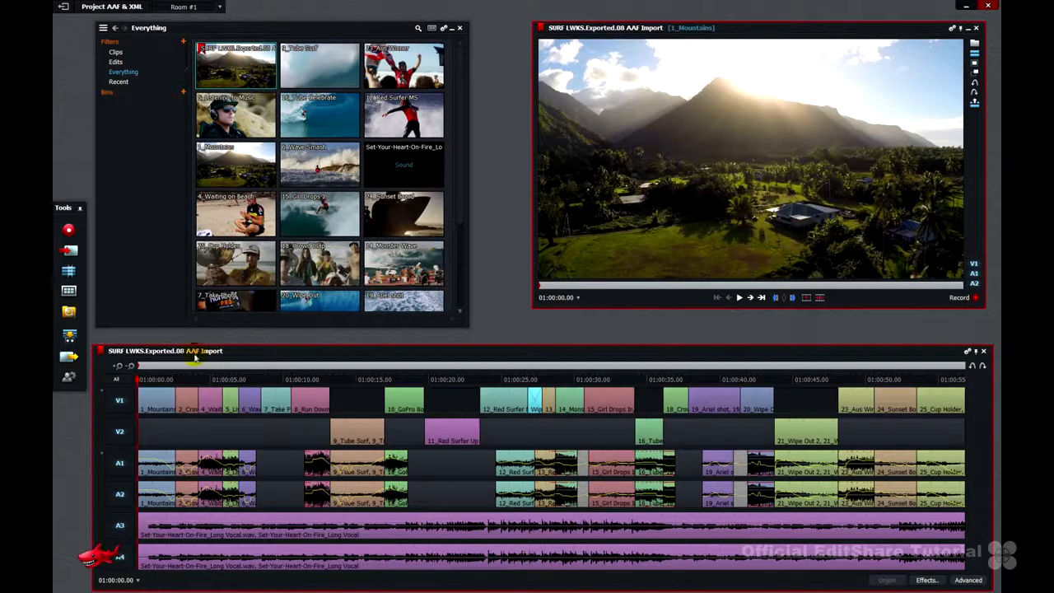
left_click(332, 379)
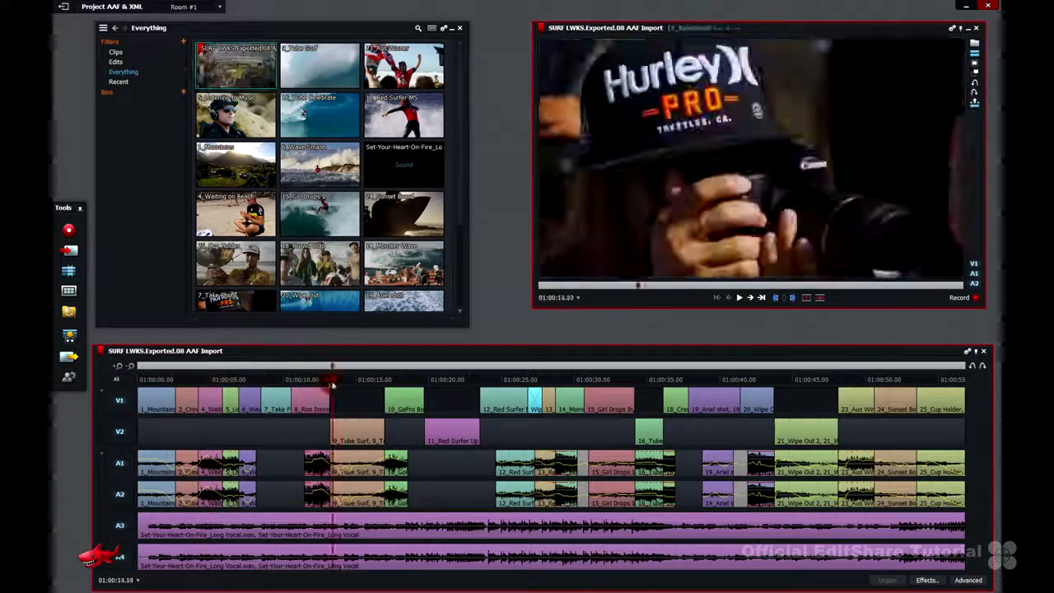
left_click(620, 379)
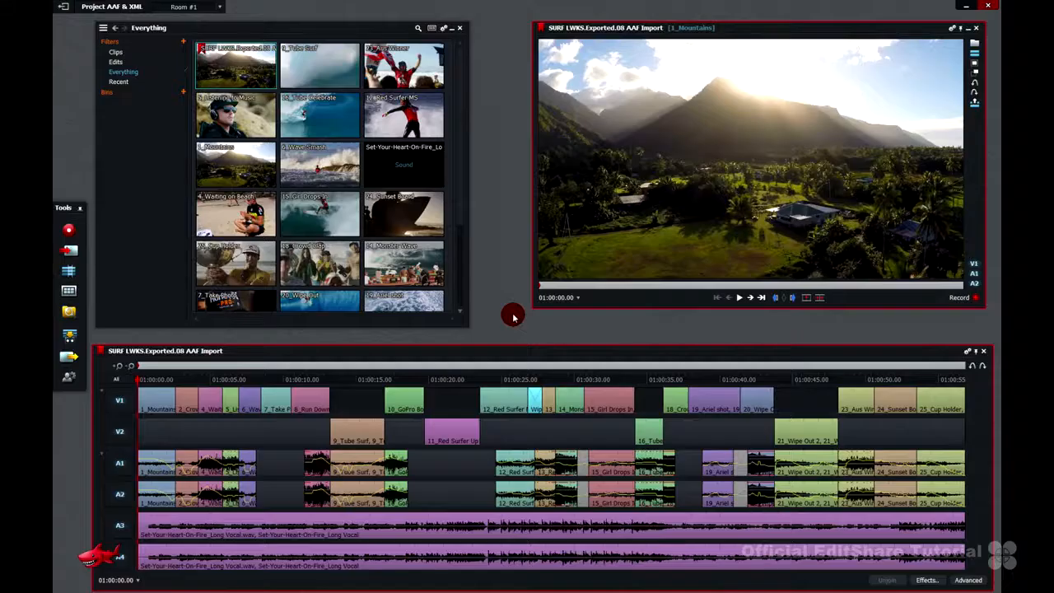
mouse_move(774, 297)
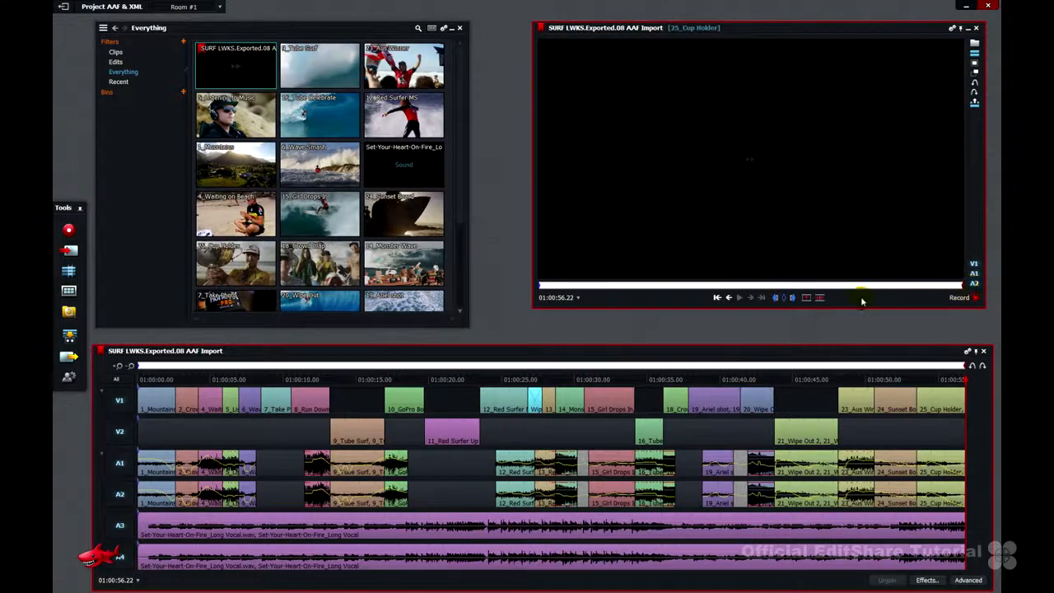
mouse_move(404, 321)
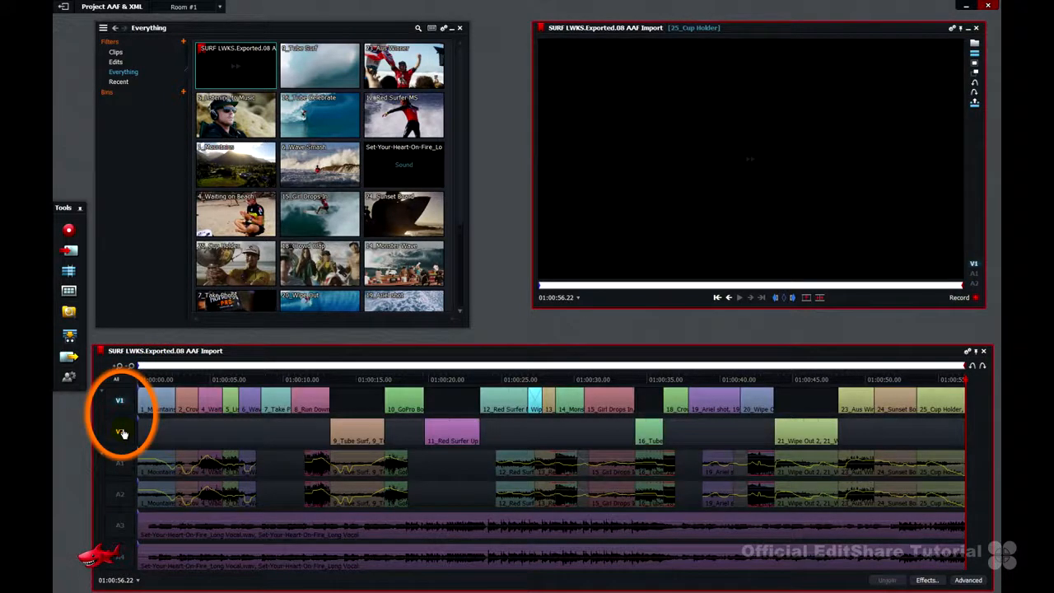
Step: Swap video tracks V1 and V2 with Alt+S so the layout matches the original Avid sequence
key("alt+s")
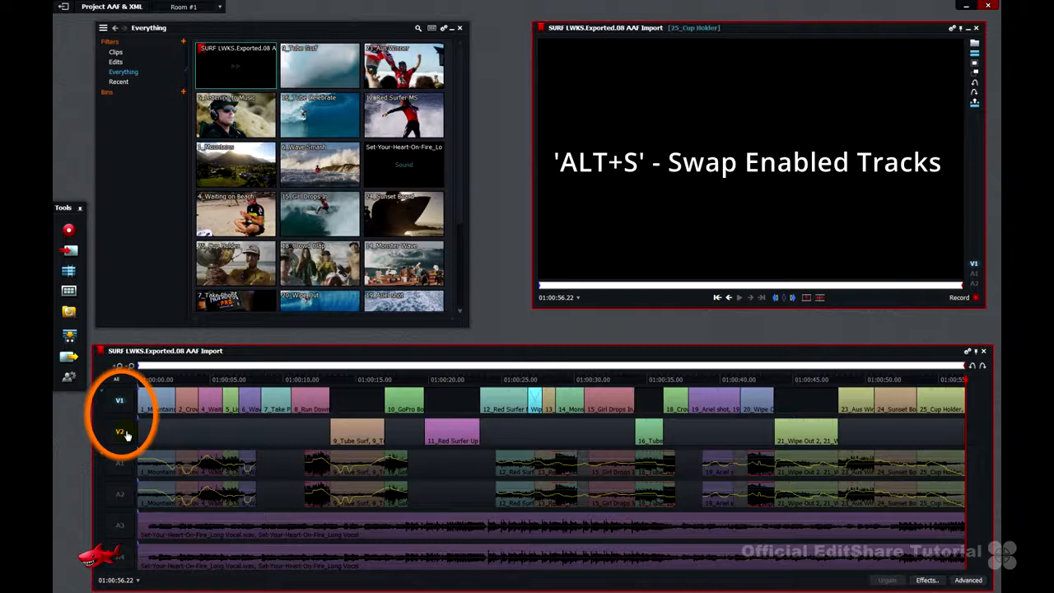
key("alt+s")
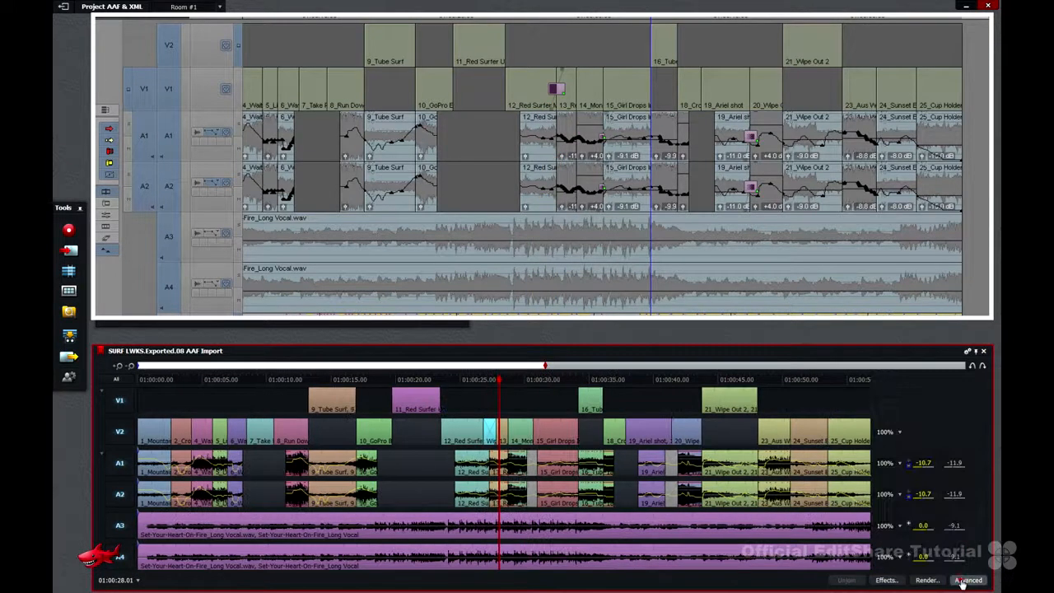
mouse_move(622, 379)
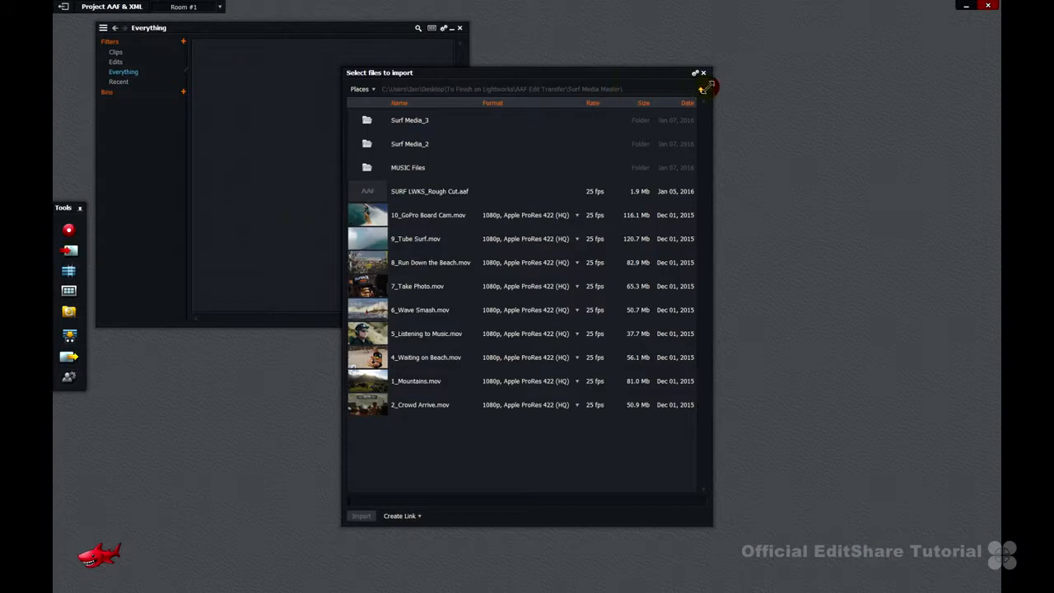
Step: Select Surfing Edit.xml in the XML Edit Transfer folder and import it via the Import Commands settings
left_click(702, 89)
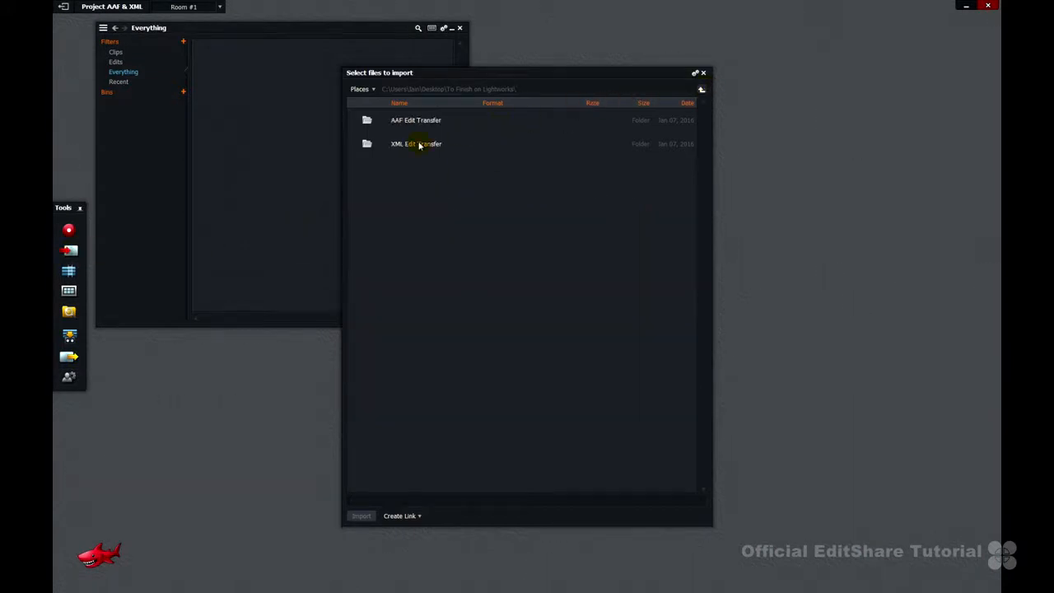
double_click(416, 143)
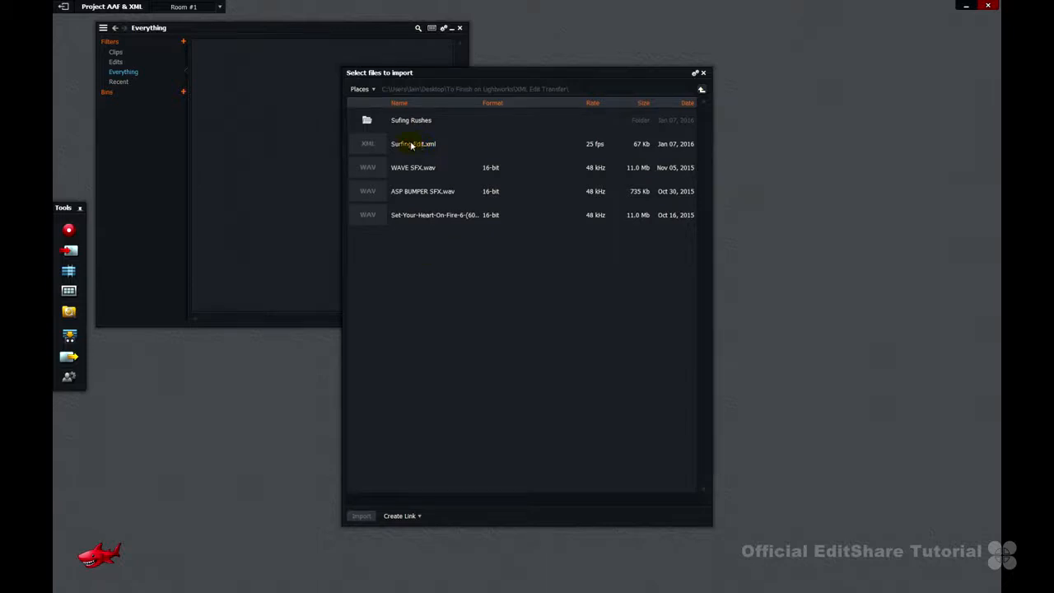
left_click(412, 143)
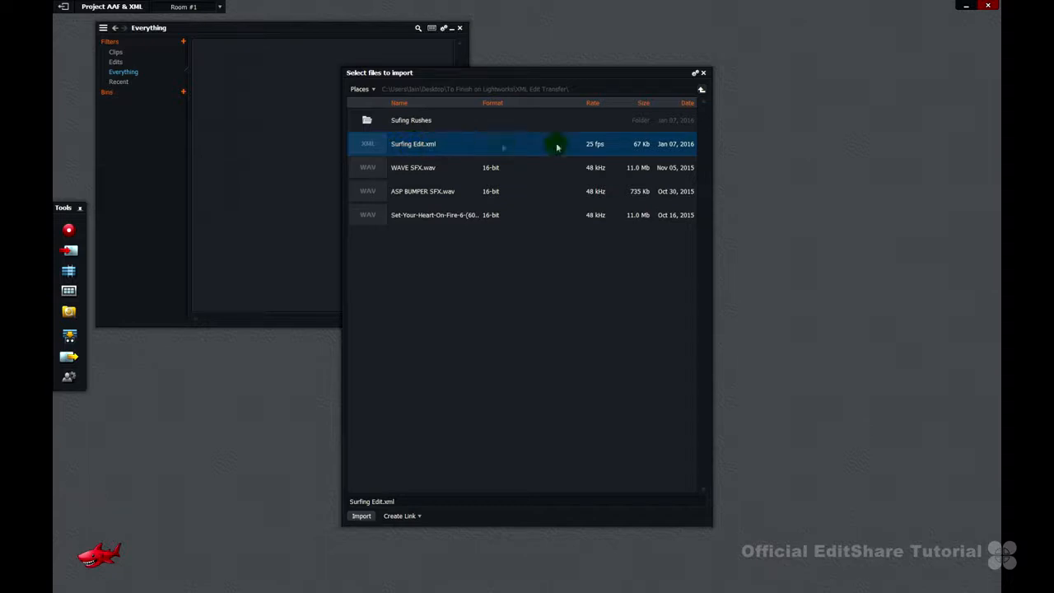
left_click(695, 72)
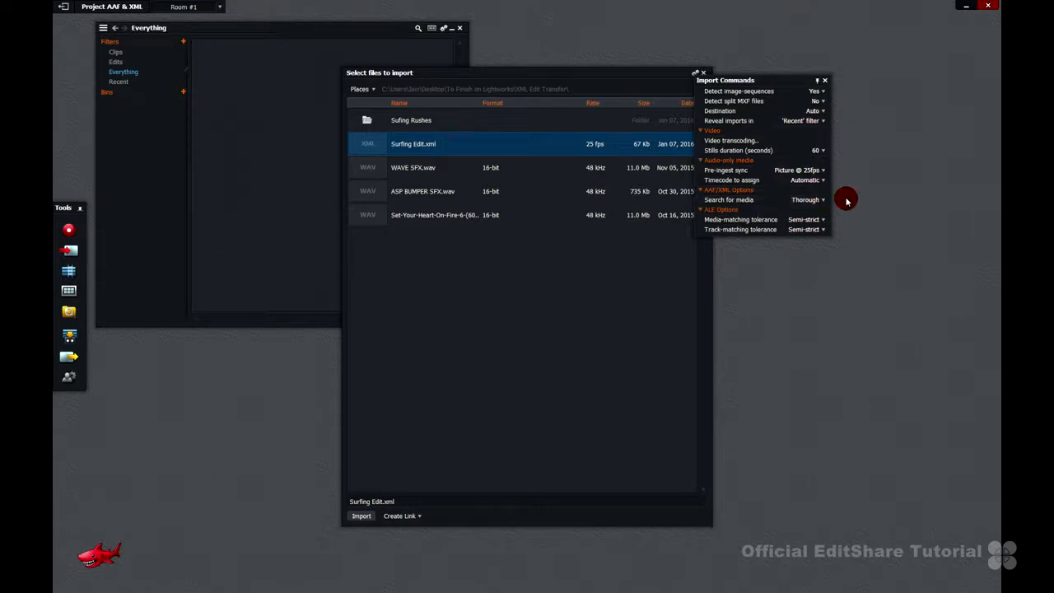
left_click(361, 515)
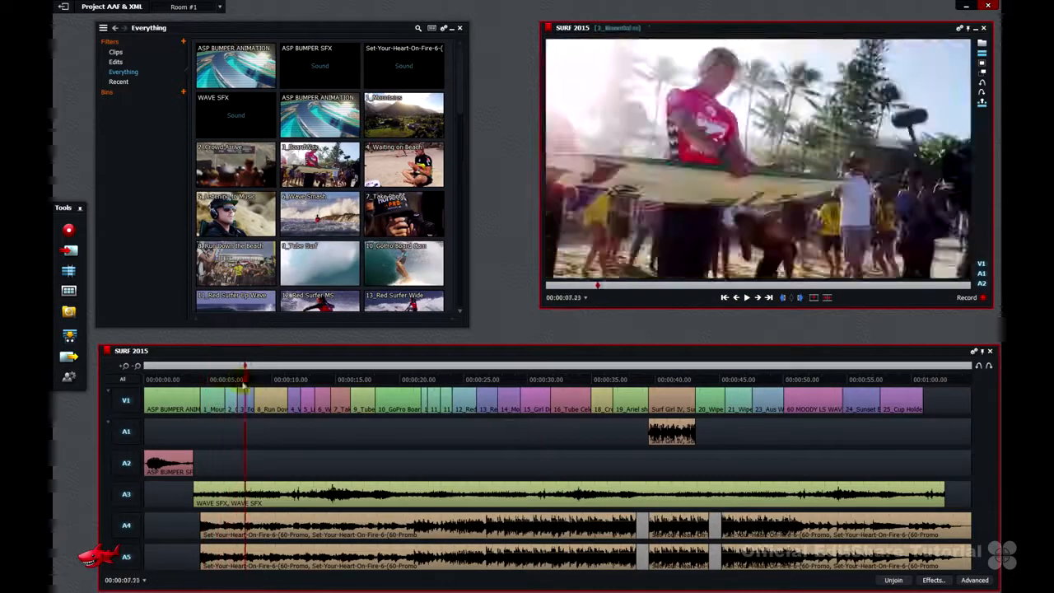
Step: Jump to a later surf shot in the SURF 2015 edit to check its footage is online
left_click(455, 366)
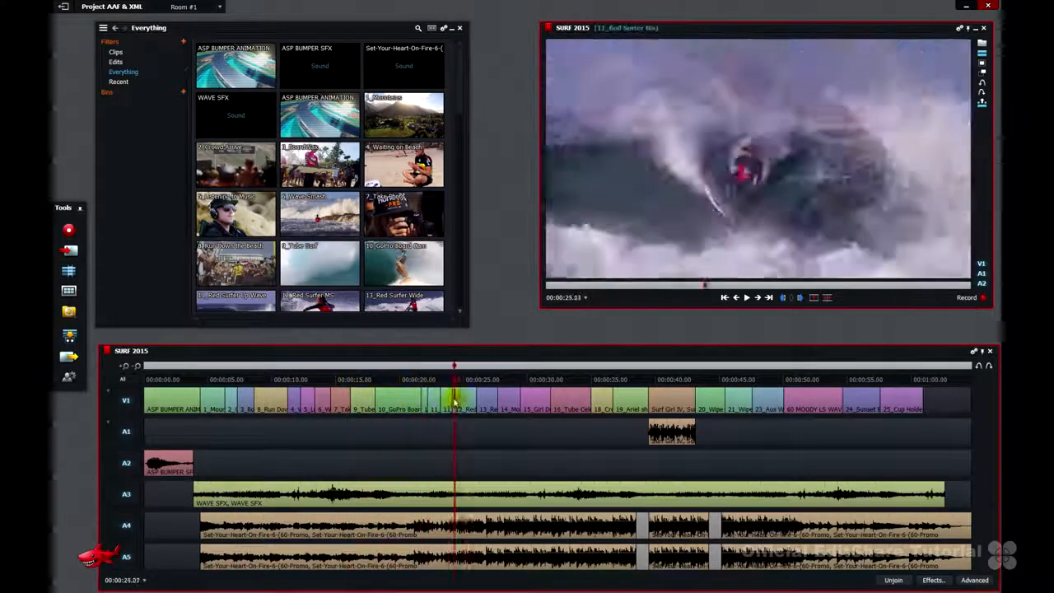